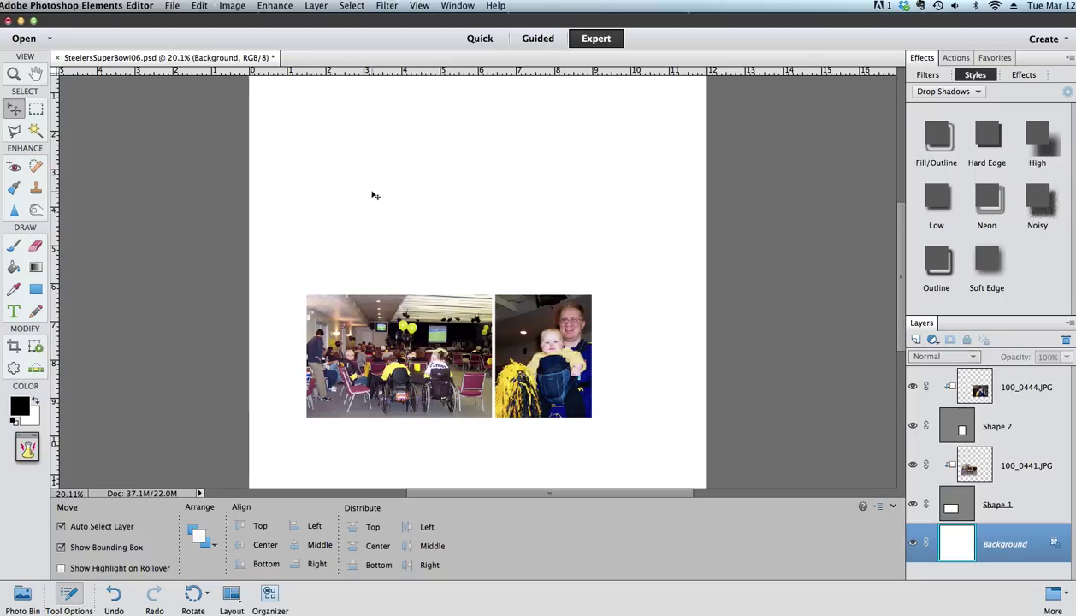
{"action": "mouse_move", "coordinate": [338, 193]}
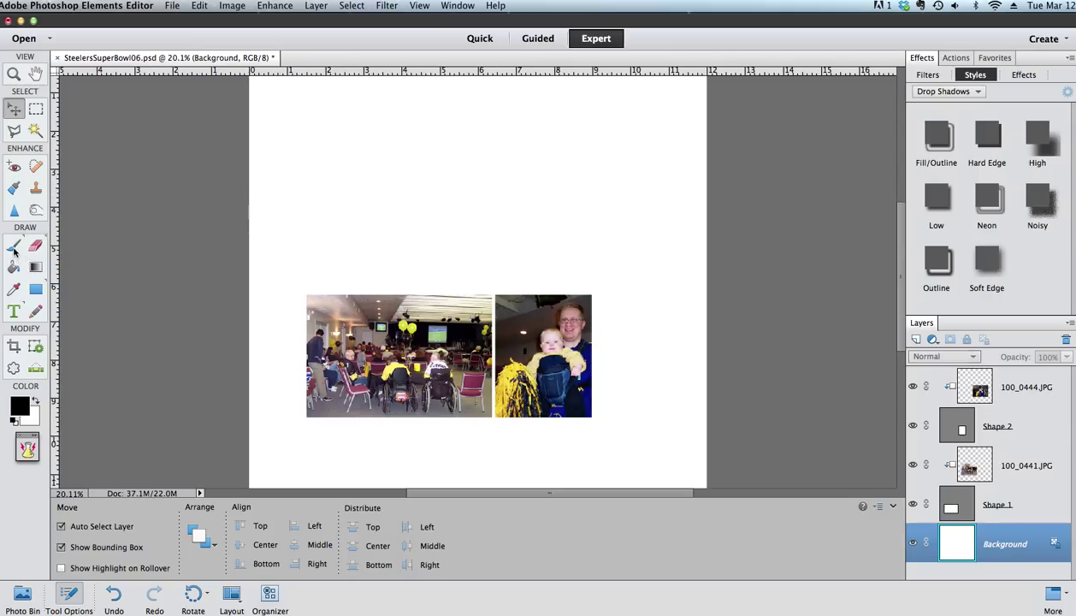
Activate the Brush tool from the Draw section of the toolbox.
{"action": "left_click", "coordinate": [14, 245]}
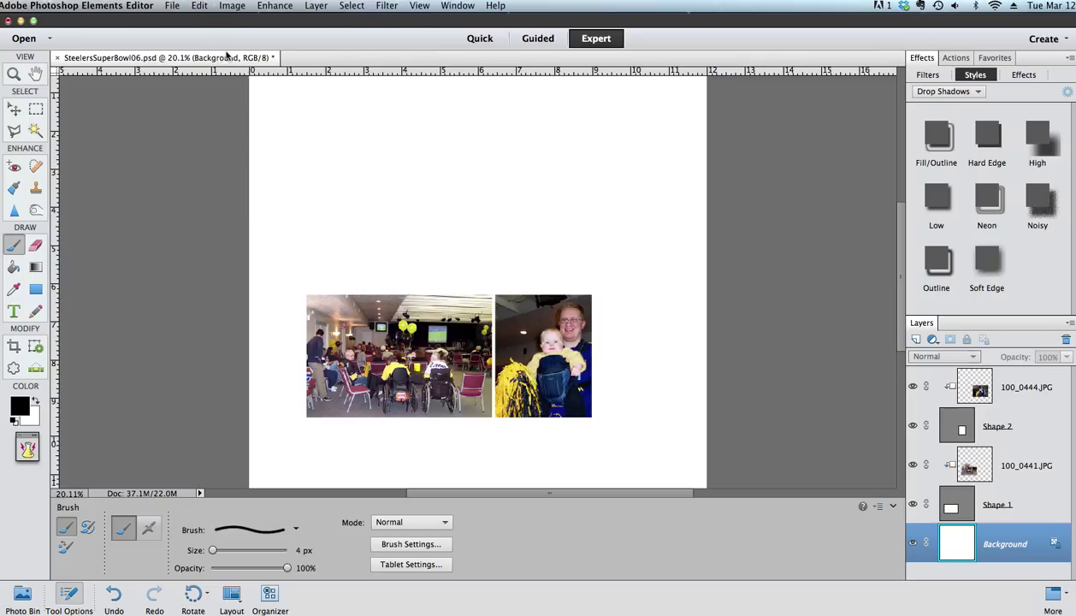
{"action": "mouse_move", "coordinate": [221, 412]}
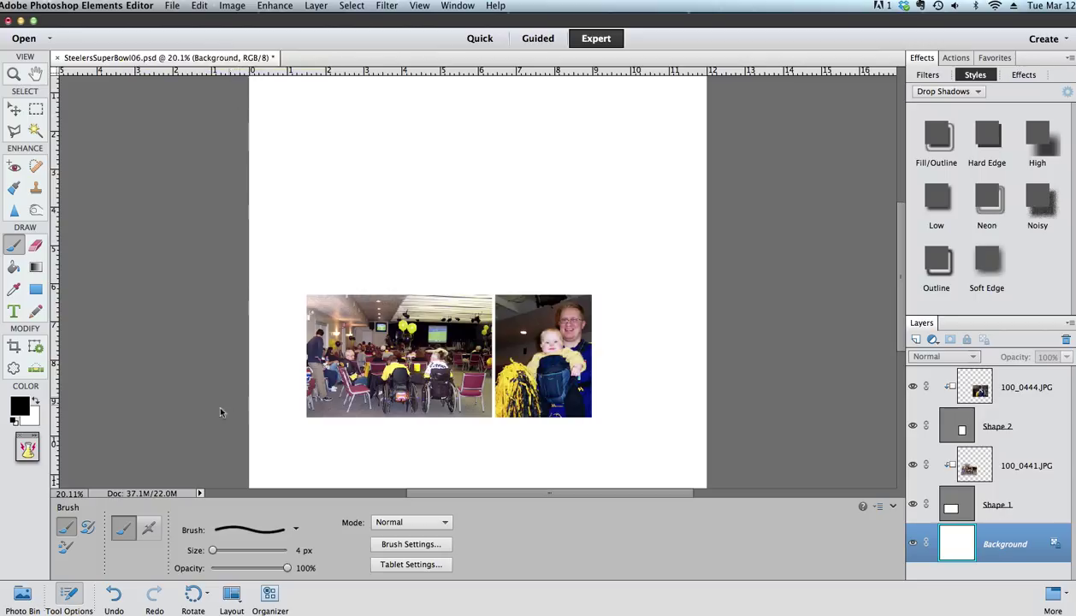
{"action": "mouse_move", "coordinate": [196, 538]}
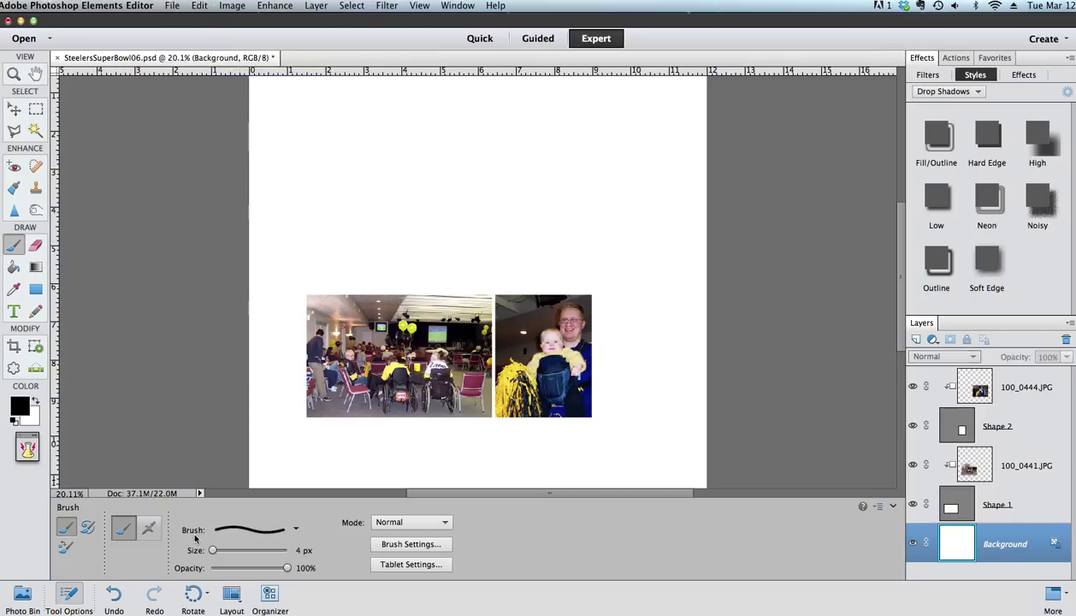
{"action": "mouse_move", "coordinate": [257, 529]}
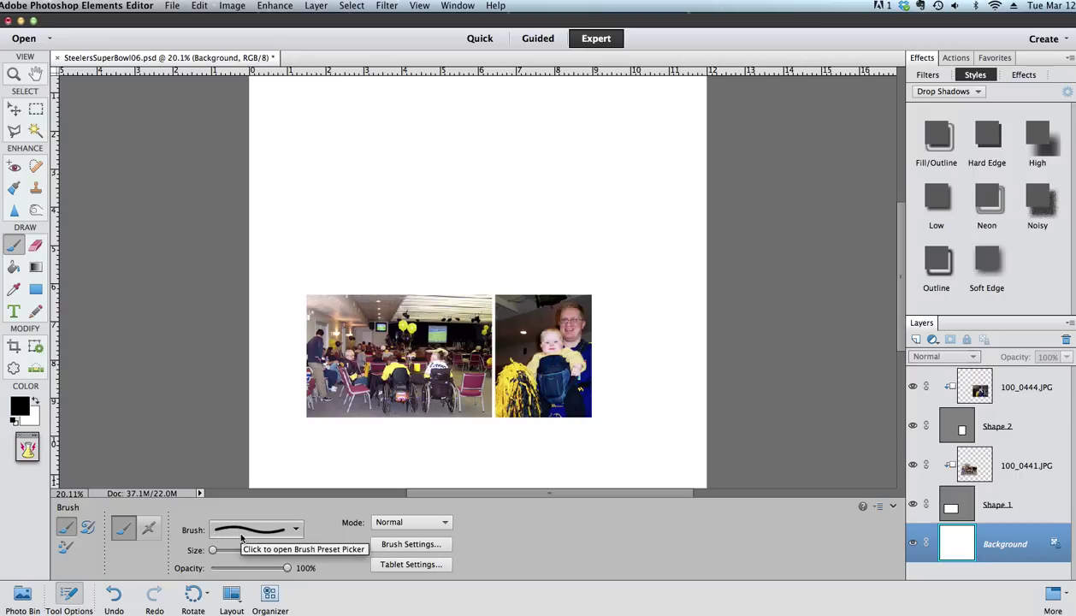
Load the Basic Brushes set and pick a 13 px hard round brush.
{"action": "left_click", "coordinate": [256, 529]}
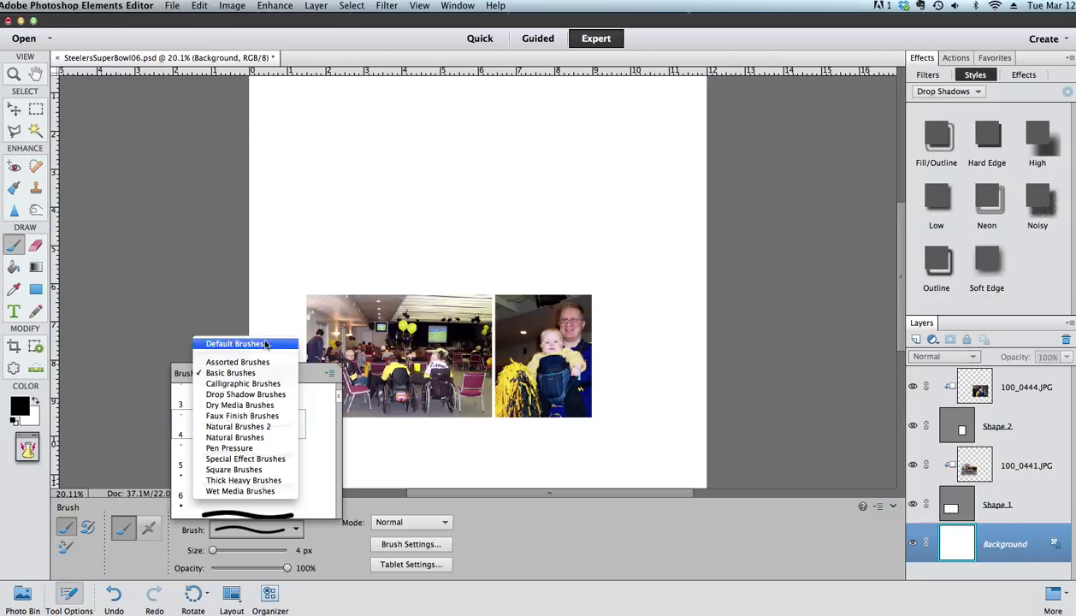
{"action": "left_click", "coordinate": [231, 372]}
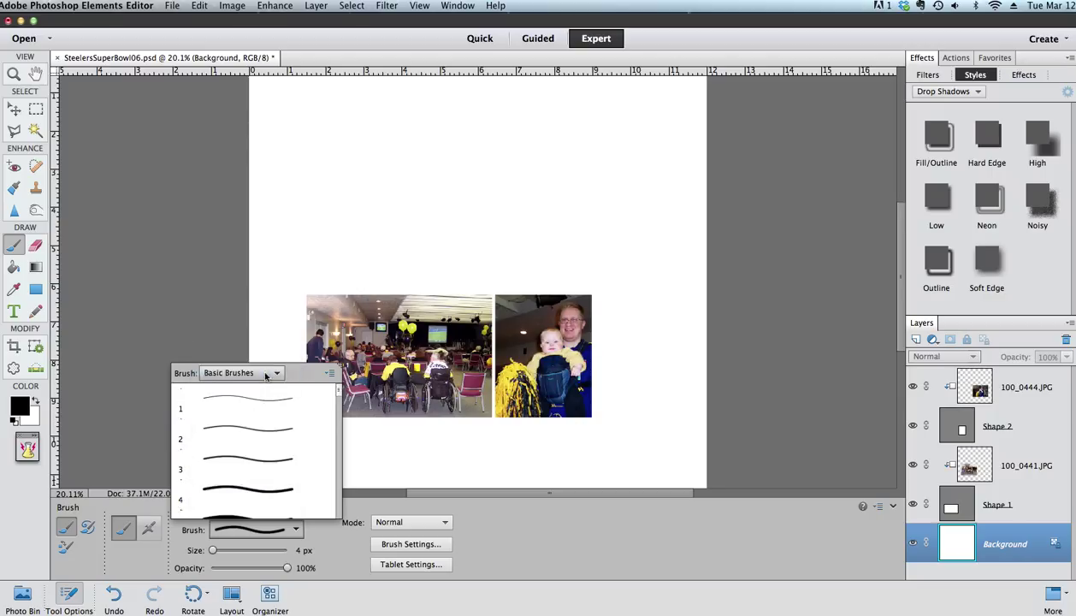
{"action": "scroll", "scroll_direction": "down", "scroll_amount": 3}
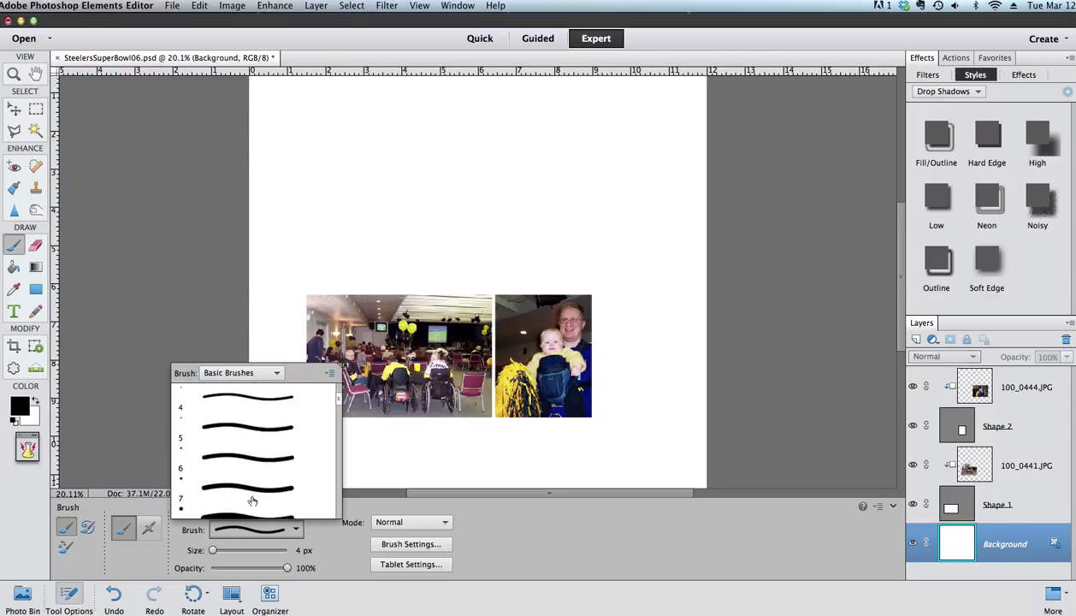
{"action": "left_click", "coordinate": [247, 492]}
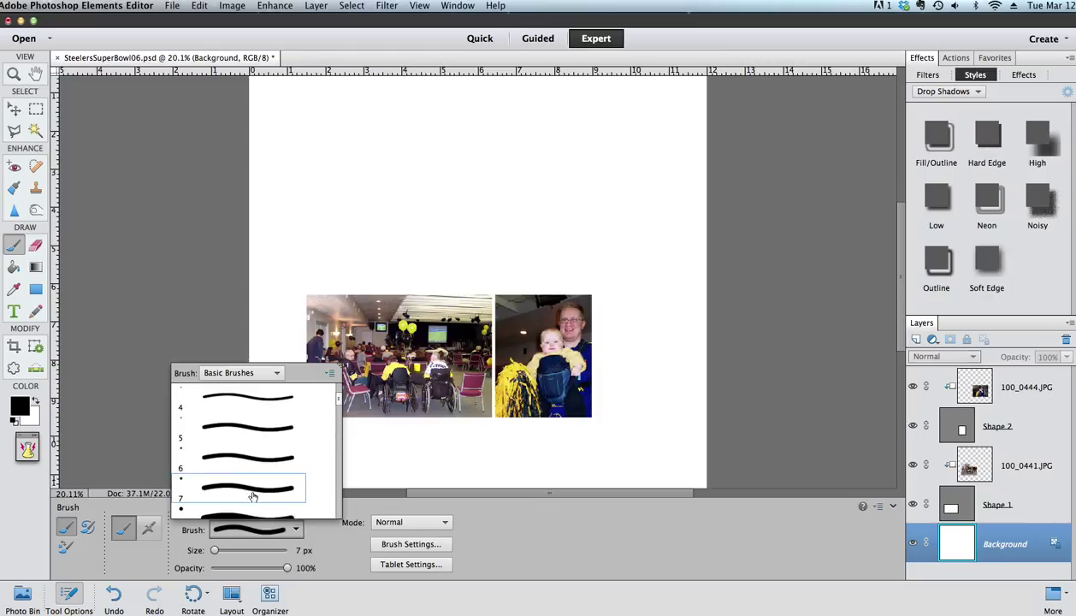
{"action": "left_click", "coordinate": [248, 497]}
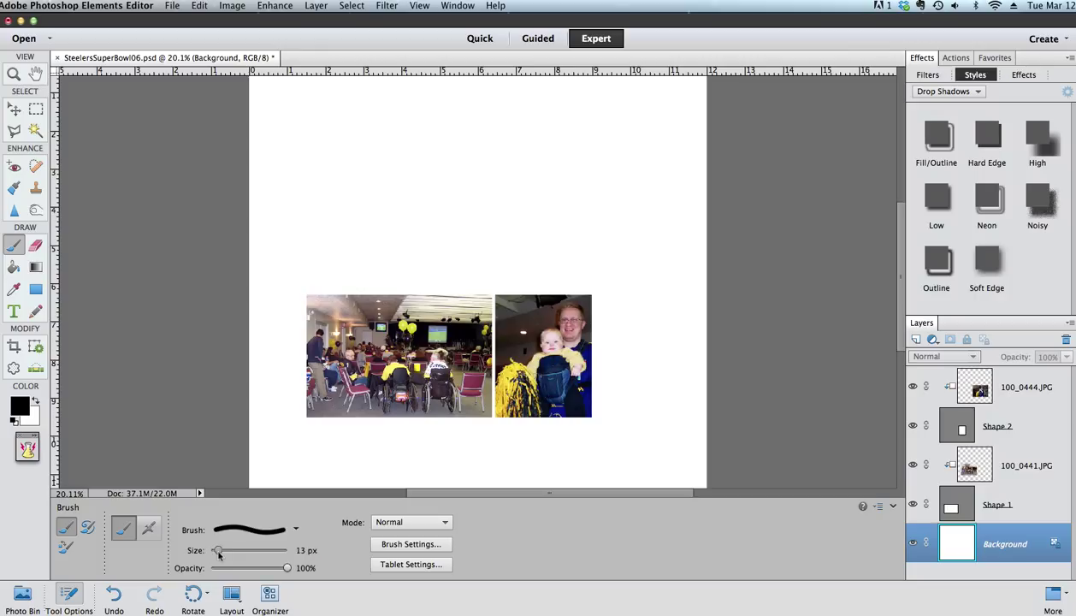
Adjust the brush size through 45, 65 and 25 px, settling on 21 px.
{"action": "left_click_drag", "start_coordinate": [219, 550], "coordinate": [240, 550]}
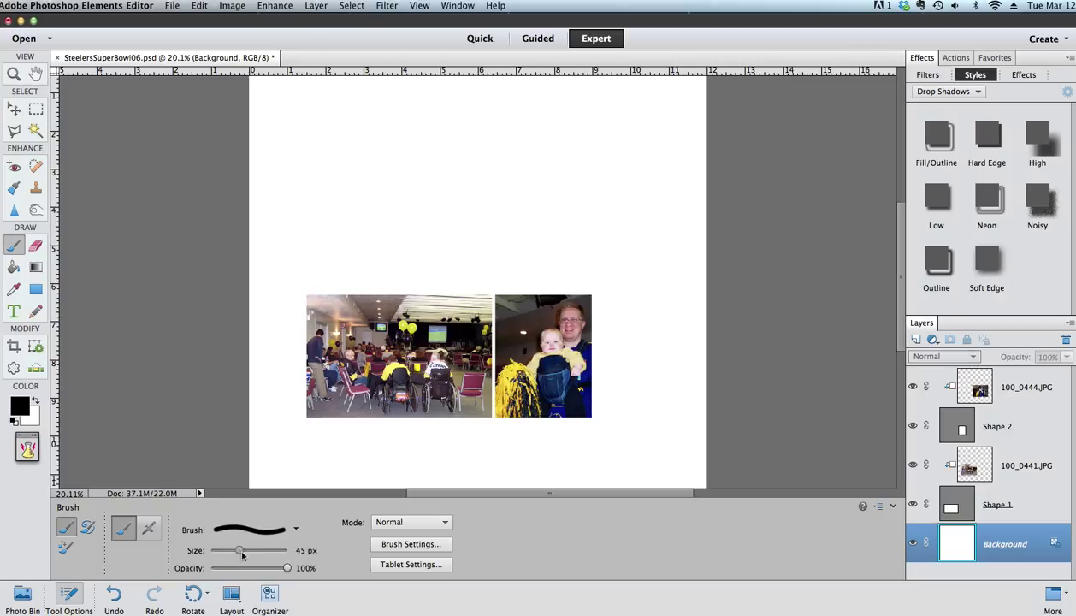
{"action": "left_click_drag", "start_coordinate": [239, 550], "coordinate": [246, 550]}
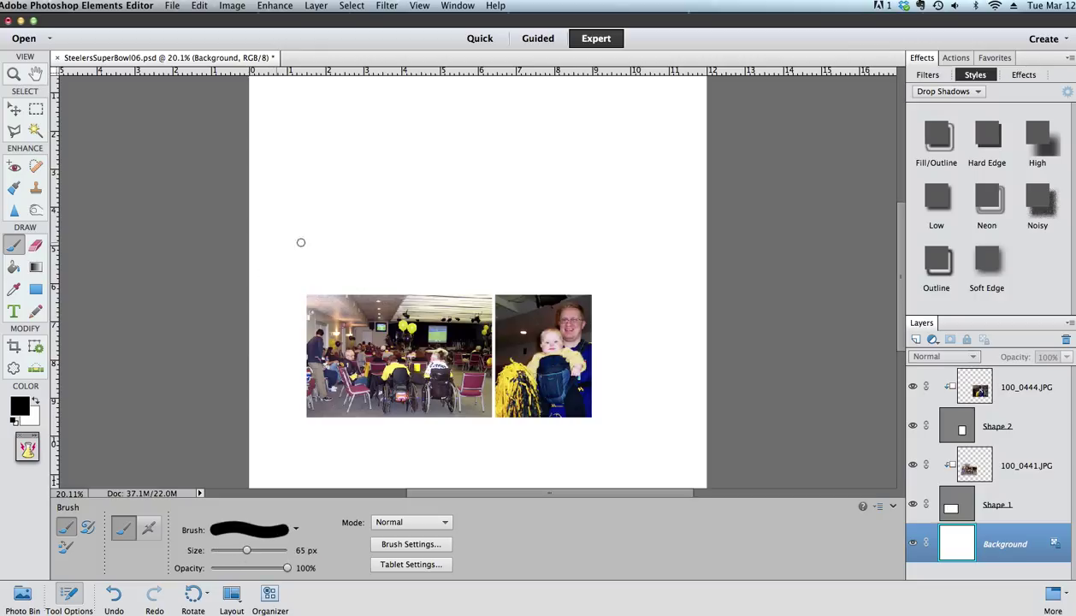
{"action": "mouse_move", "coordinate": [348, 247]}
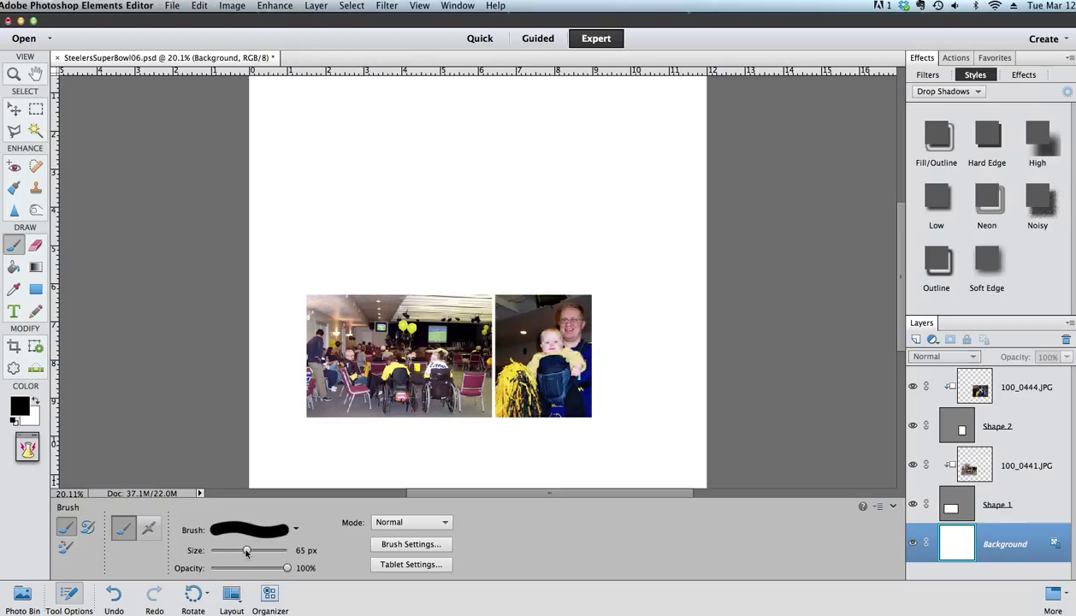
{"action": "left_click_drag", "start_coordinate": [247, 550], "coordinate": [225, 550]}
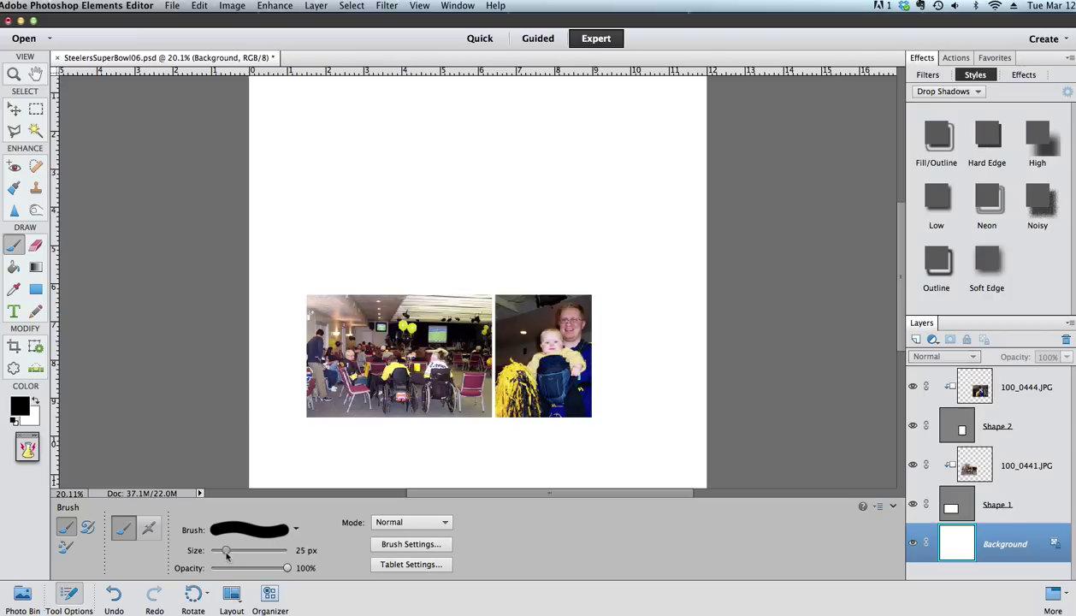
{"action": "left_click_drag", "start_coordinate": [227, 550], "coordinate": [223, 551]}
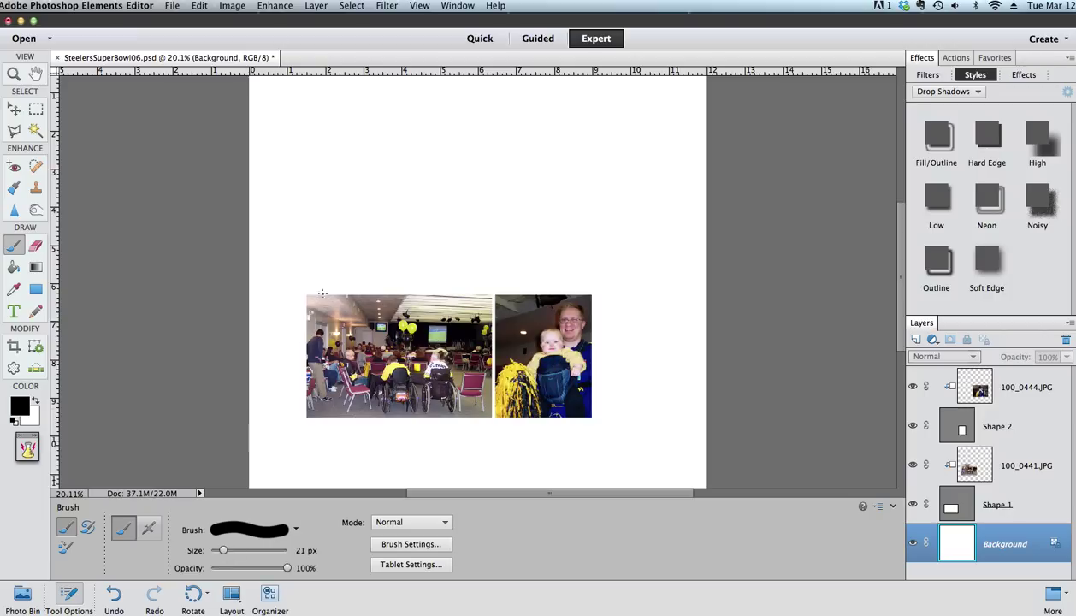
{"action": "mouse_move", "coordinate": [322, 202]}
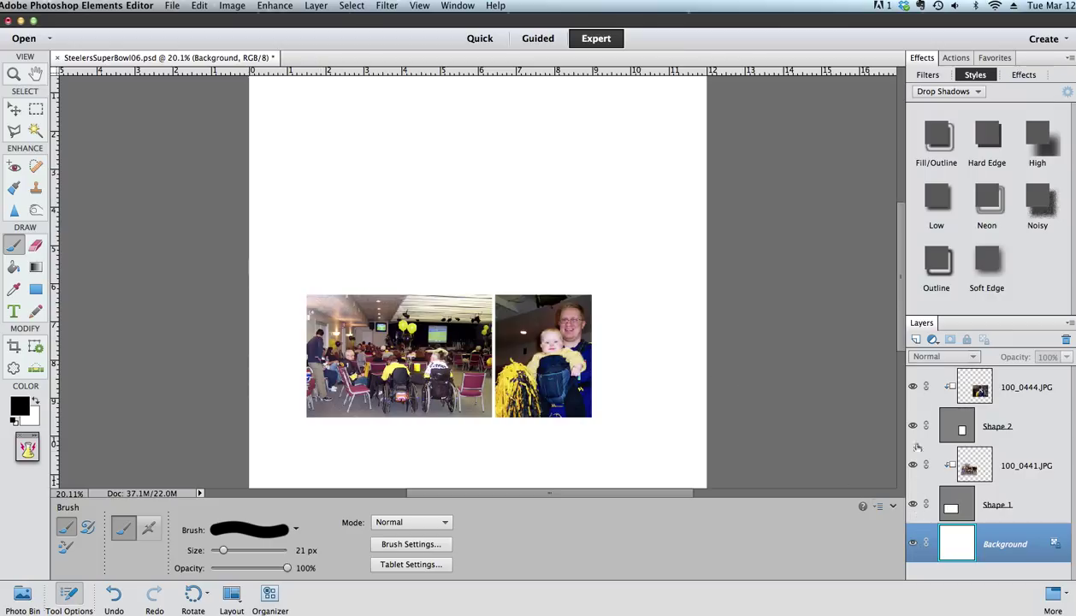
{"action": "mouse_move", "coordinate": [915, 339]}
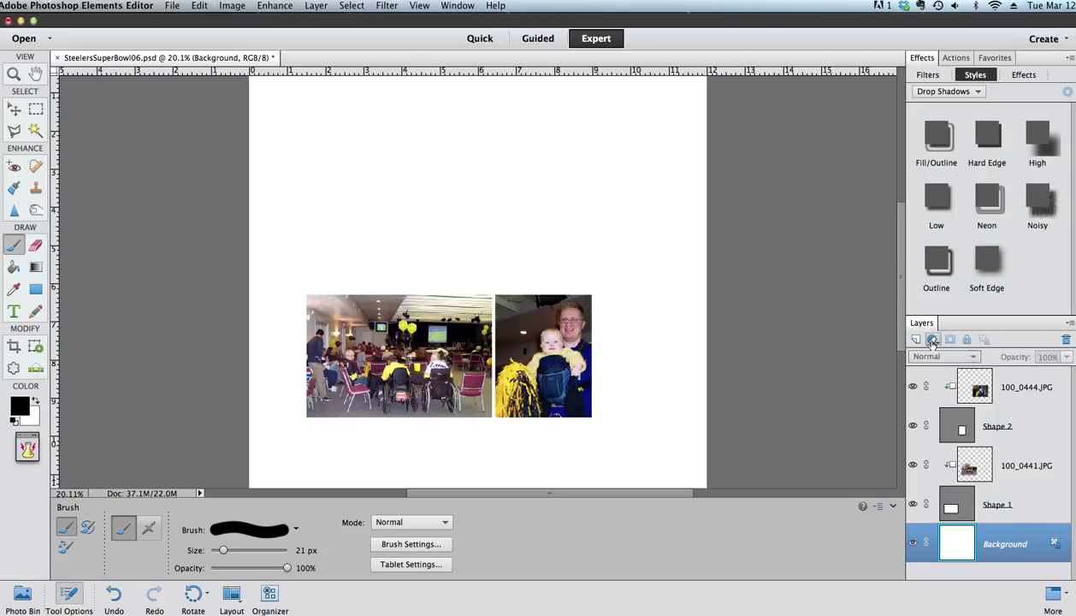
{"action": "mouse_move", "coordinate": [916, 339]}
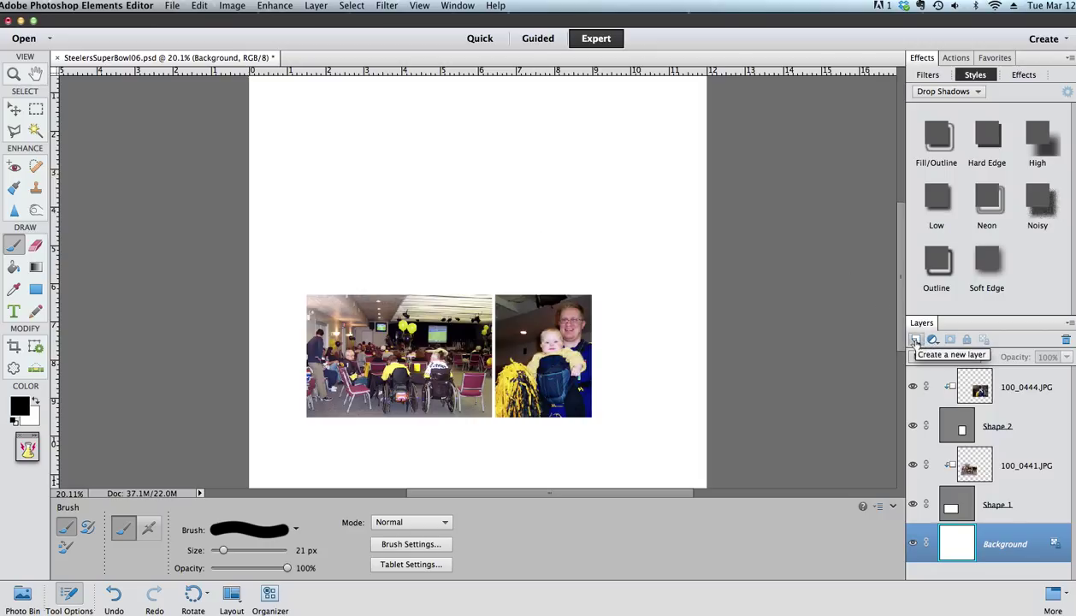
Add Layer 1, paint a test stroke on it, then undo the stroke.
{"action": "left_click", "coordinate": [916, 339]}
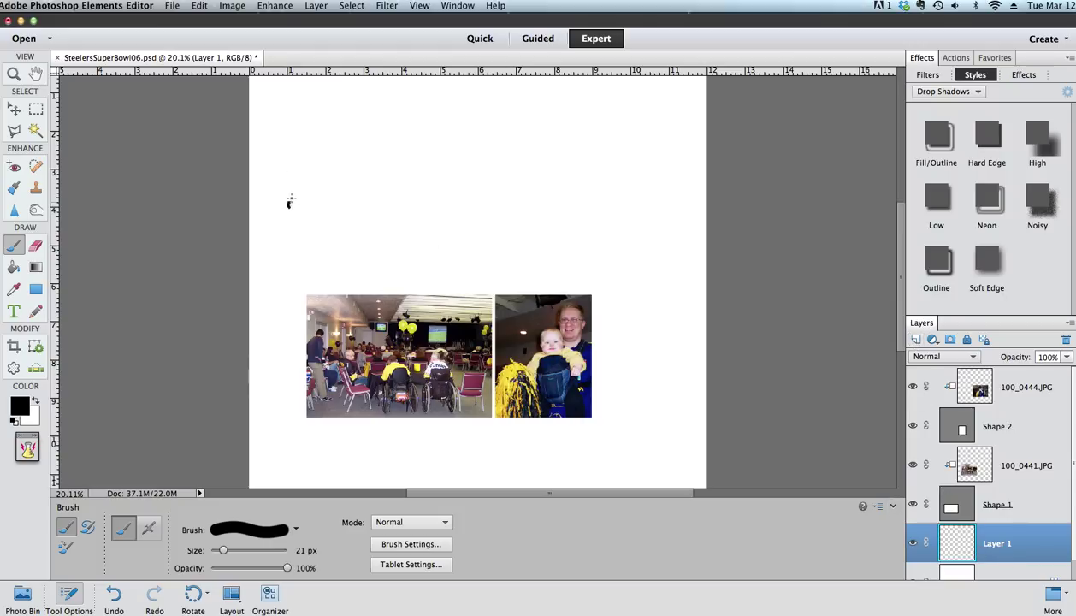
{"action": "left_click_drag", "start_coordinate": [288, 193], "coordinate": [514, 183]}
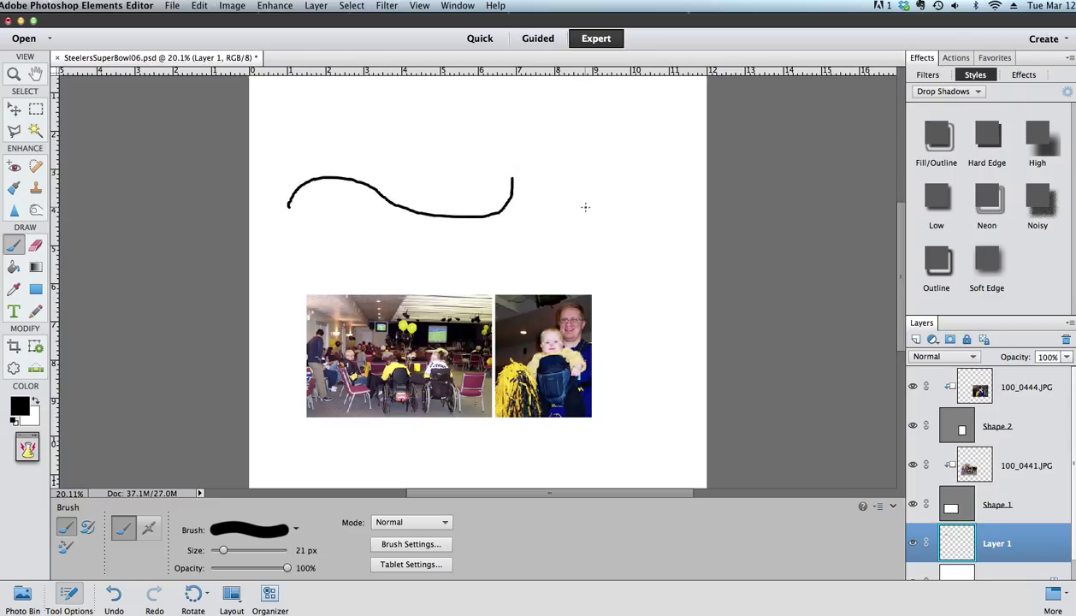
{"action": "left_click", "coordinate": [199, 6]}
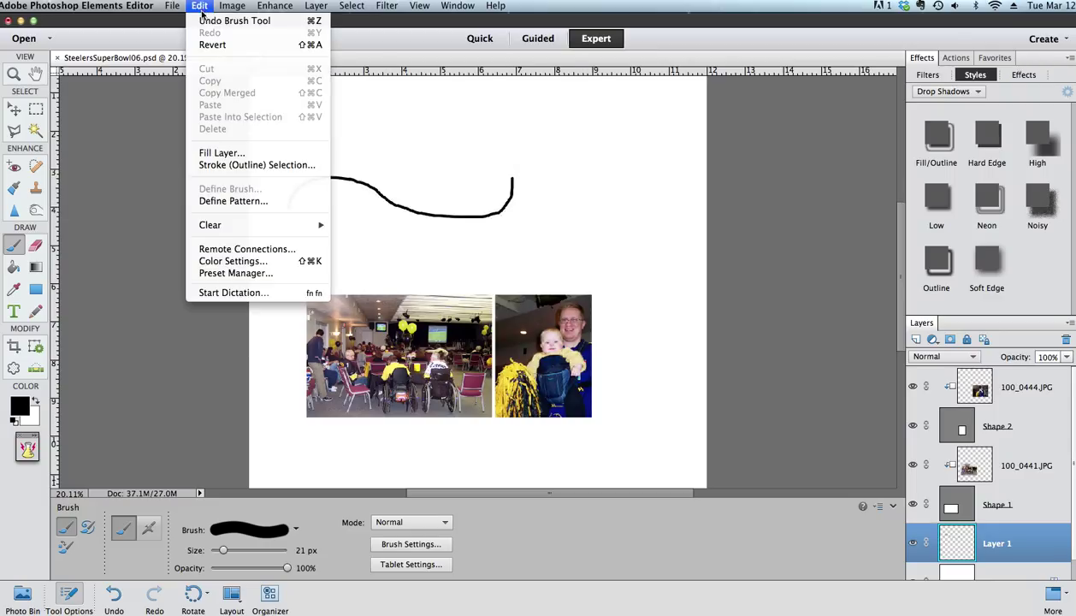
{"action": "left_click", "coordinate": [237, 20]}
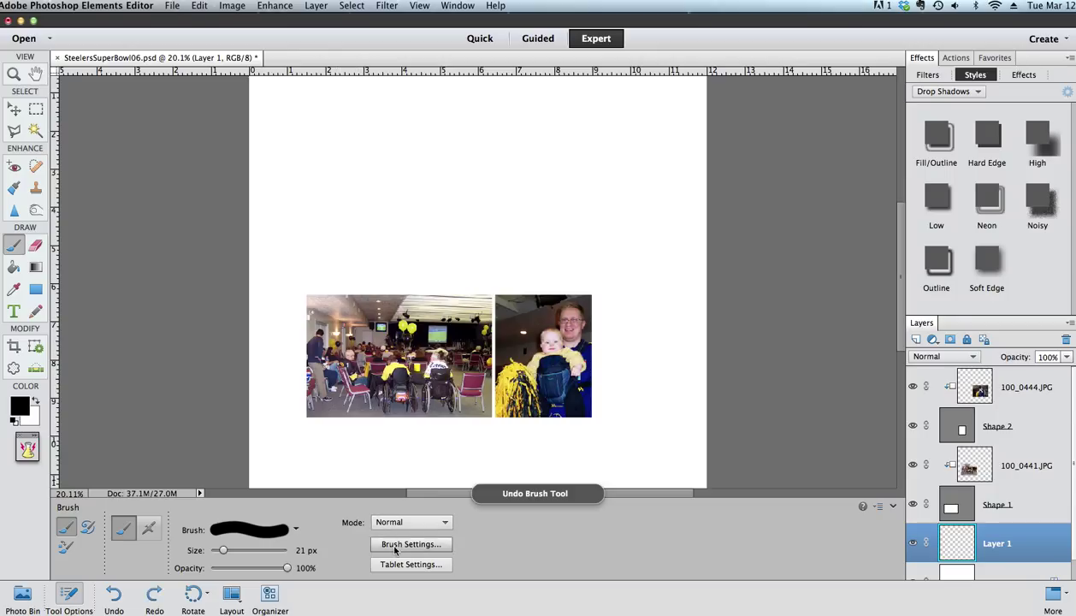
Raise brush spacing to about 201% in Brush Settings so strokes paint dots.
{"action": "left_click", "coordinate": [411, 545]}
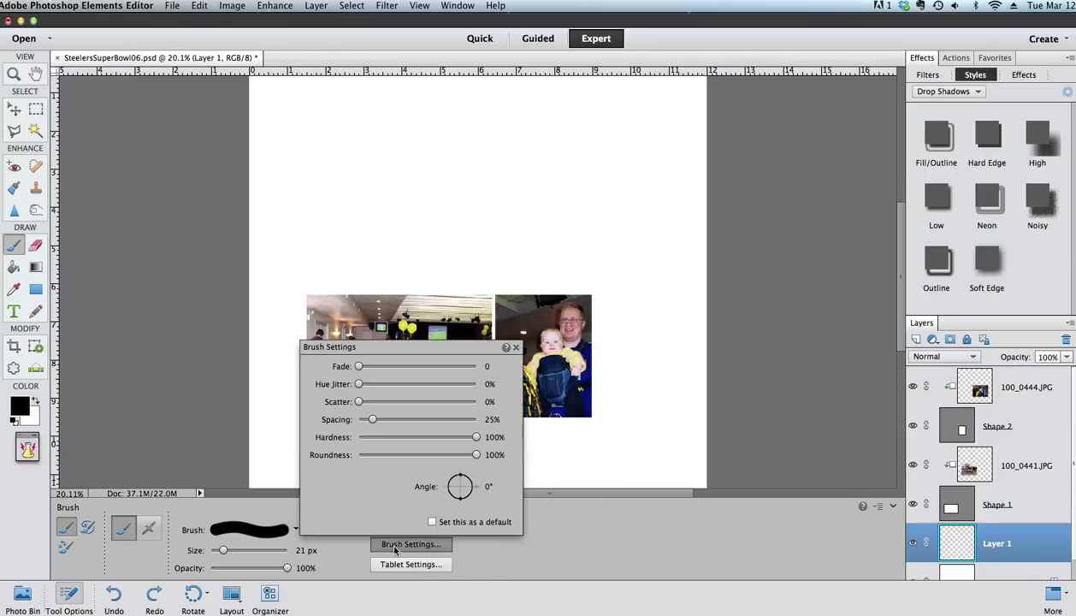
{"action": "mouse_move", "coordinate": [419, 551]}
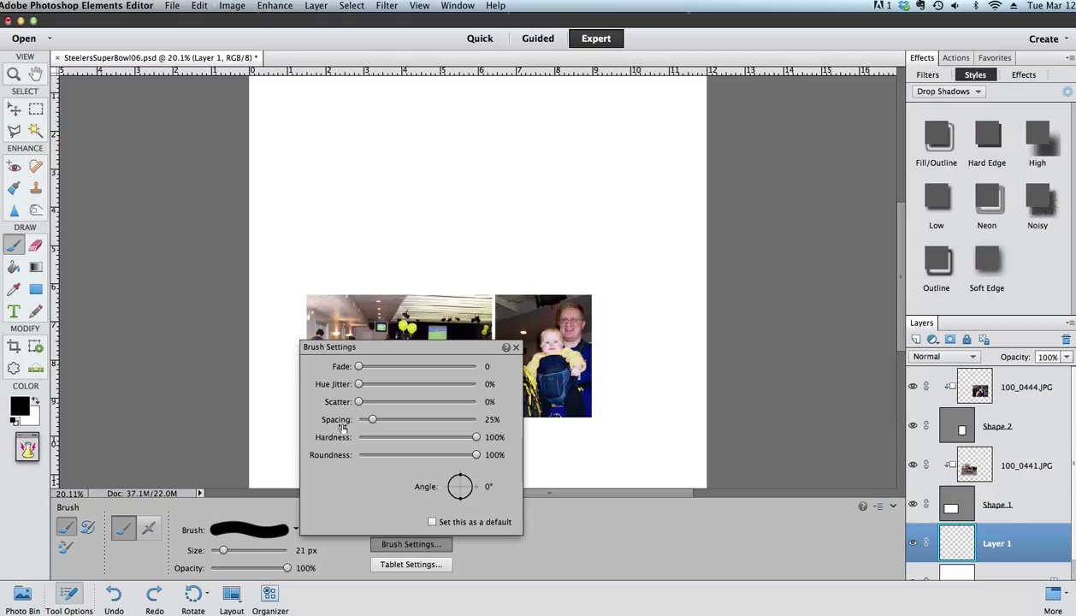
{"action": "mouse_move", "coordinate": [372, 419]}
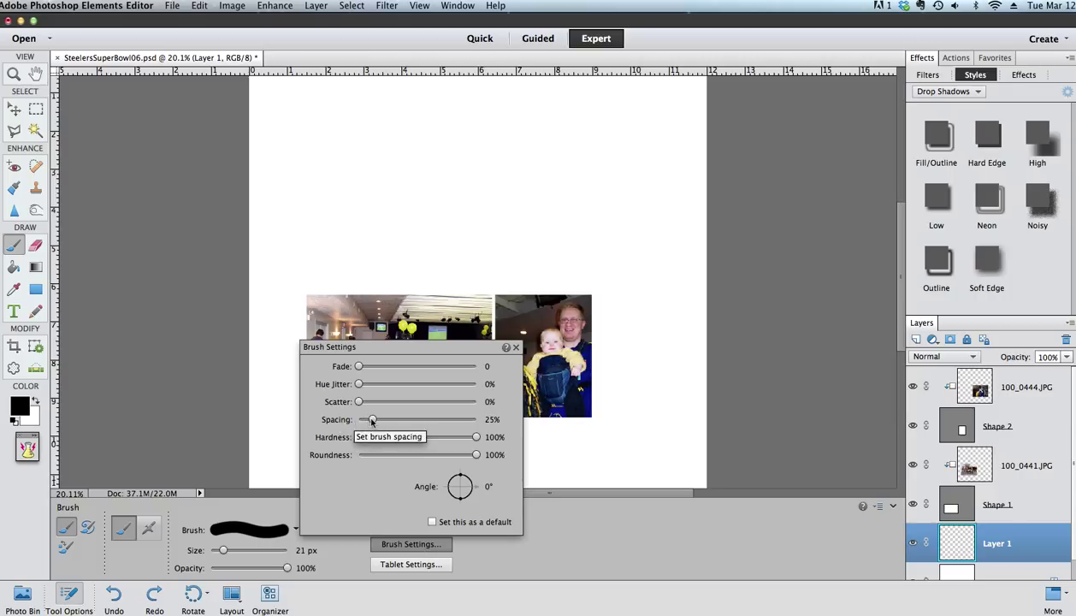
{"action": "left_click_drag", "start_coordinate": [371, 419], "coordinate": [428, 420]}
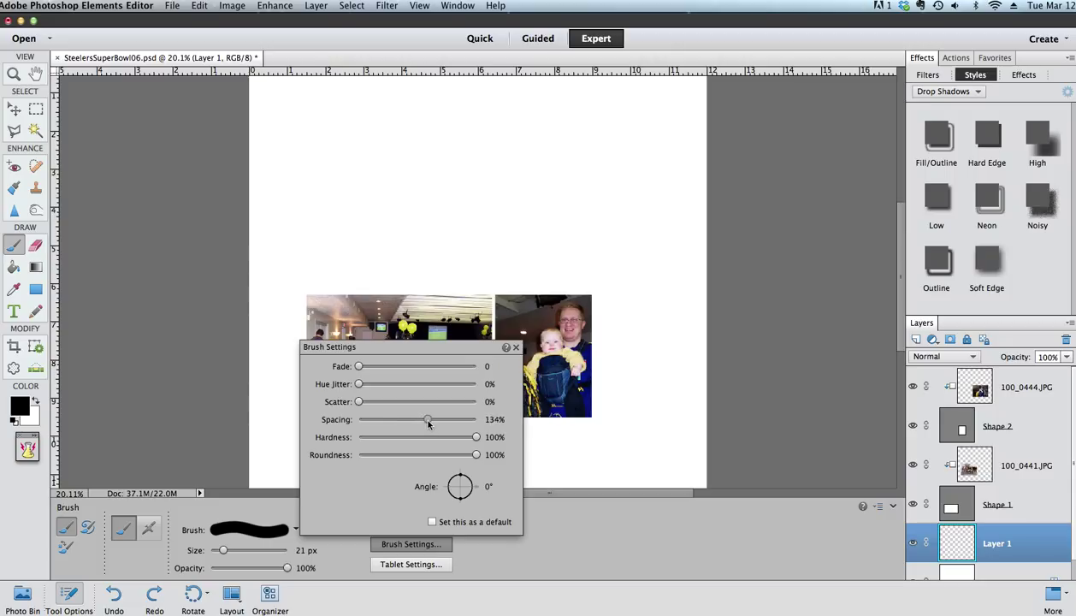
{"action": "left_click_drag", "start_coordinate": [428, 419], "coordinate": [449, 419]}
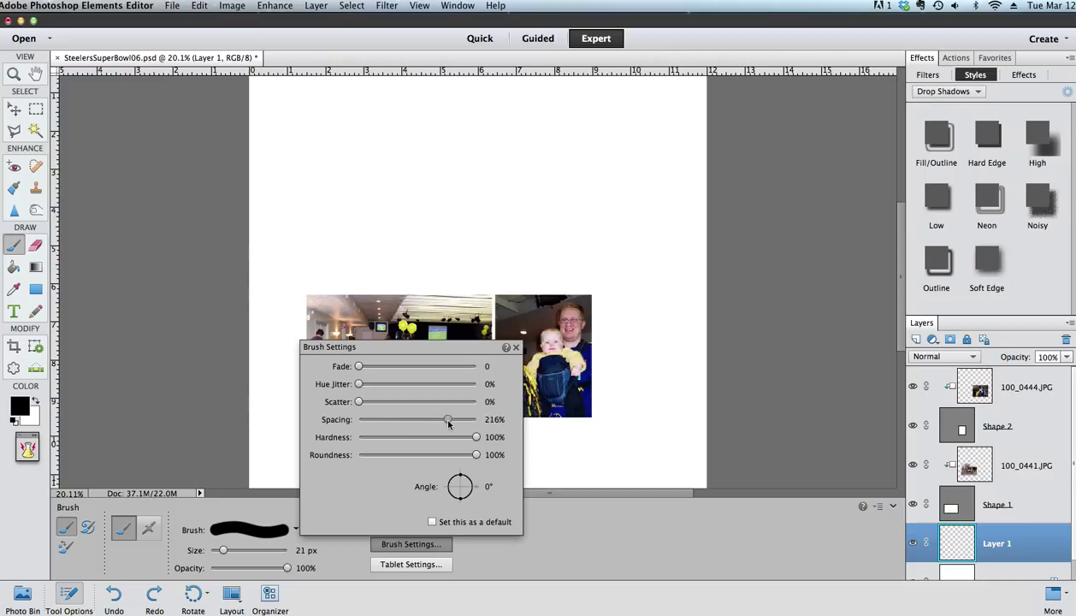
{"action": "left_click_drag", "start_coordinate": [448, 420], "coordinate": [446, 420]}
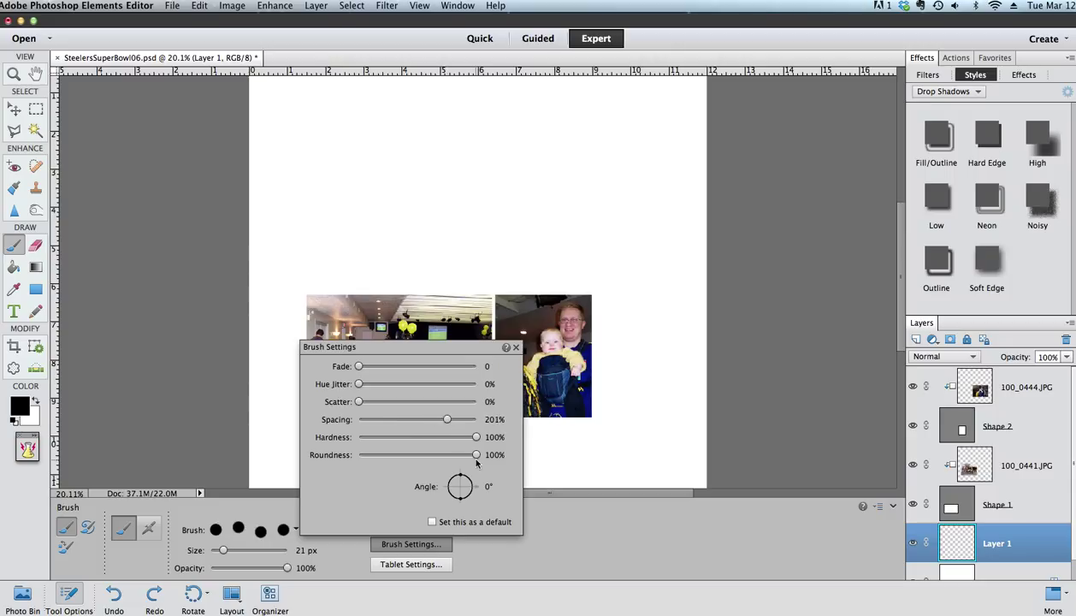
{"action": "left_click", "coordinate": [515, 347]}
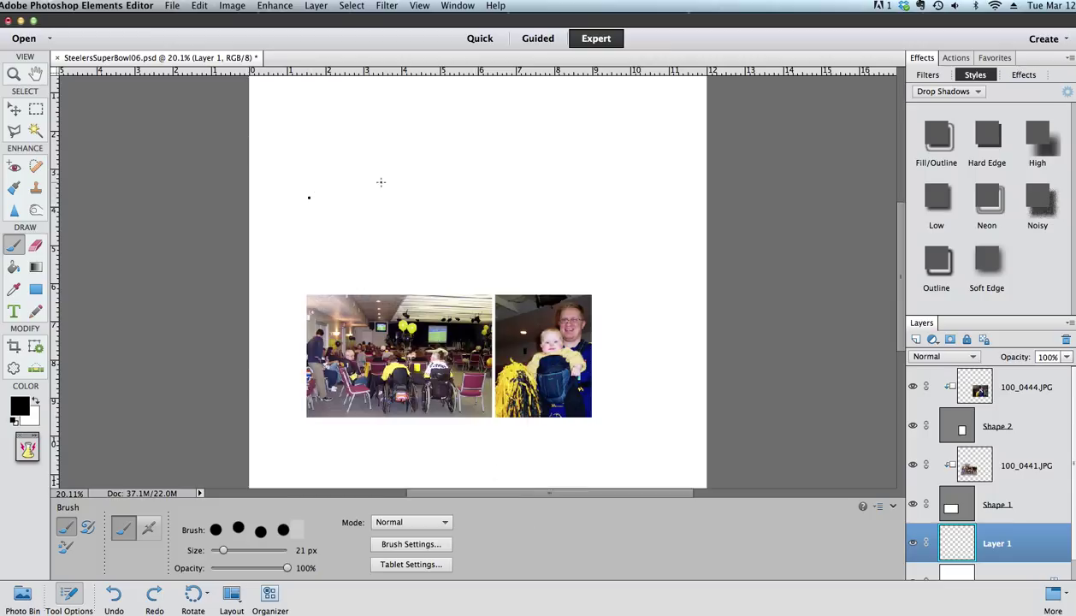
Paint a short dotted test line and a curving dotted stroke above the photos.
{"action": "left_click_drag", "start_coordinate": [309, 198], "coordinate": [387, 187]}
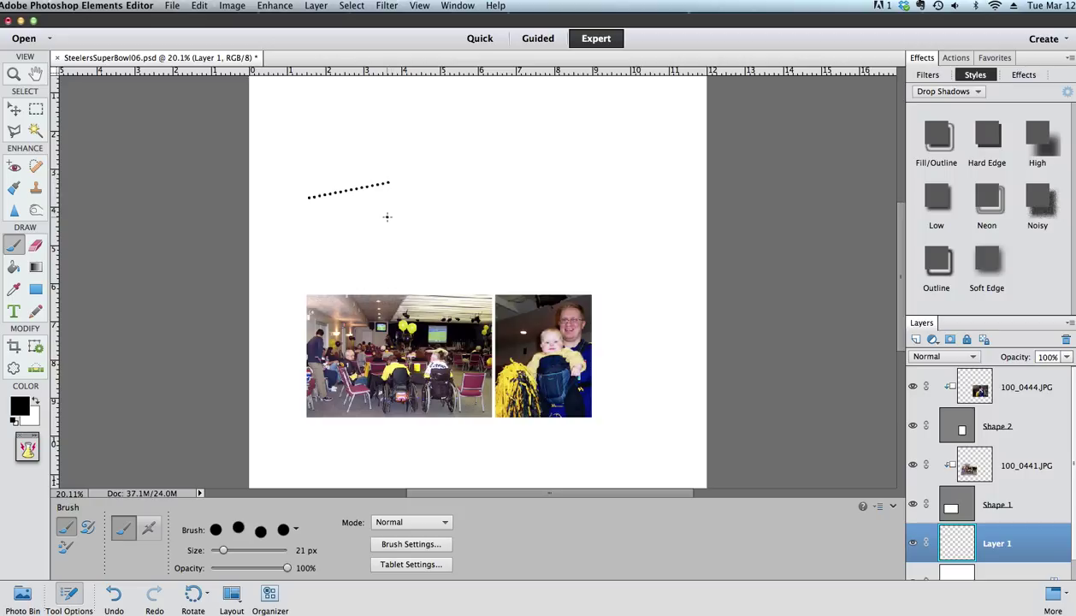
{"action": "left_click_drag", "start_coordinate": [387, 217], "coordinate": [633, 184]}
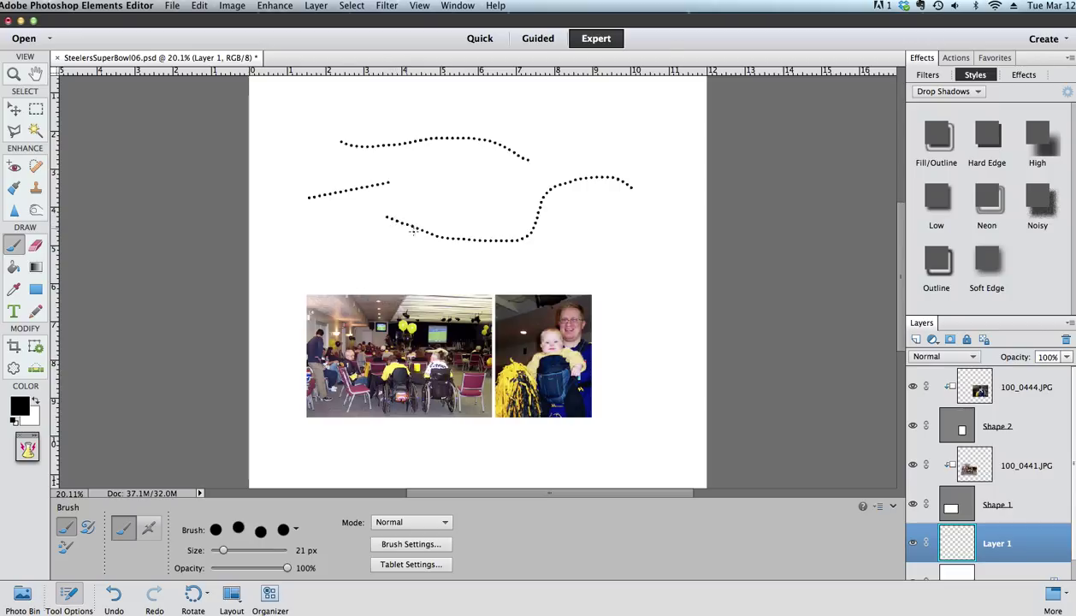
{"action": "mouse_move", "coordinate": [491, 563]}
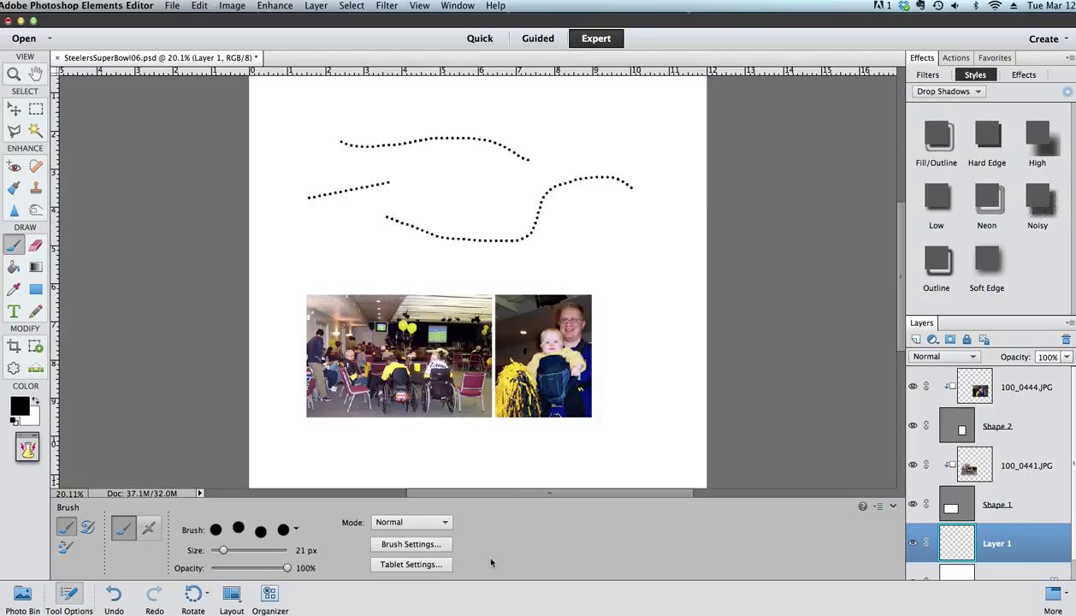
{"action": "left_click", "coordinate": [411, 544]}
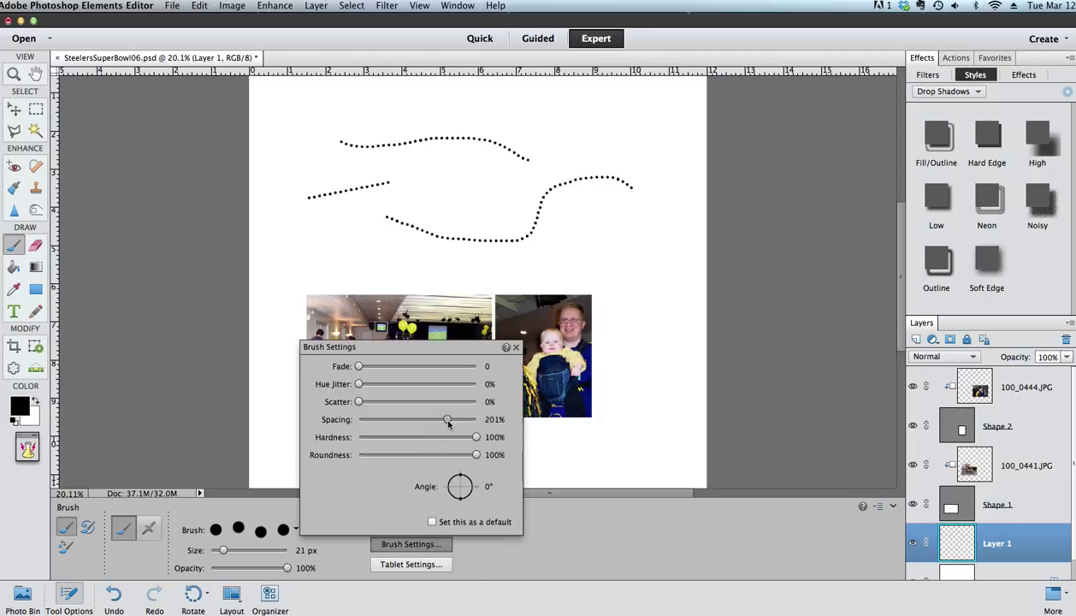
{"action": "left_click_drag", "start_coordinate": [447, 420], "coordinate": [428, 419]}
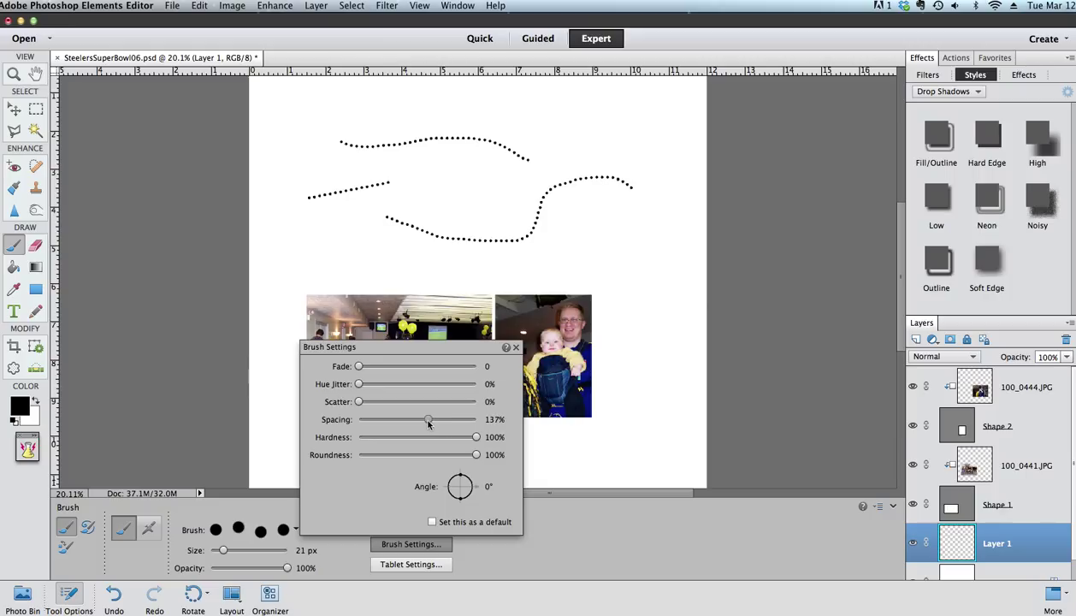
{"action": "left_click_drag", "start_coordinate": [429, 419], "coordinate": [446, 420]}
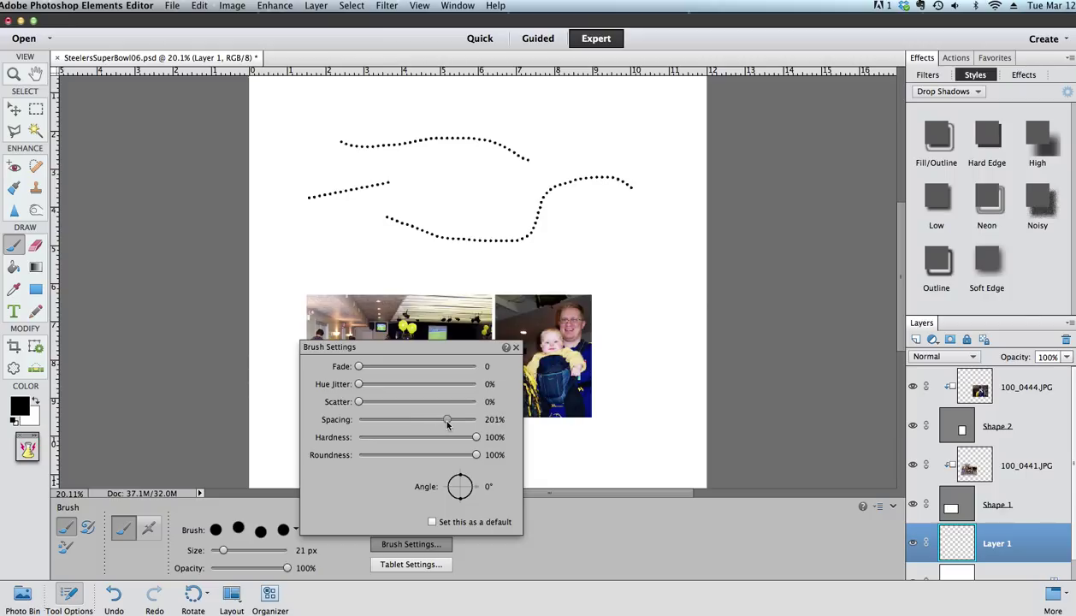
{"action": "left_click", "coordinate": [516, 346]}
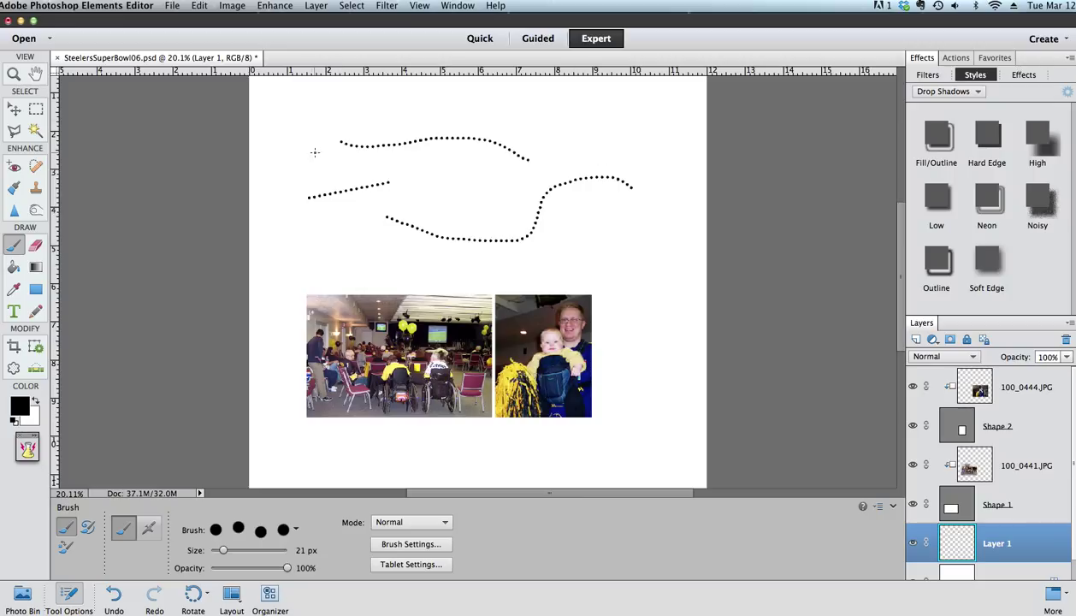
{"action": "mouse_move", "coordinate": [323, 258]}
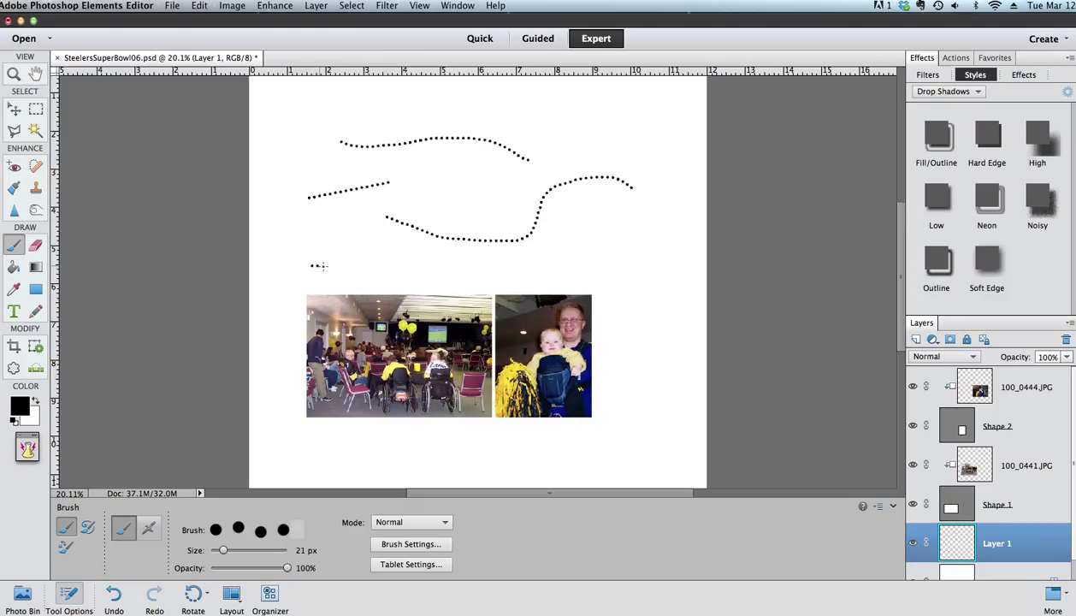
Paint a straight dotted line above the photos and an angled stroke, then add Layer 2.
{"action": "left_click_drag", "start_coordinate": [312, 265], "coordinate": [514, 265]}
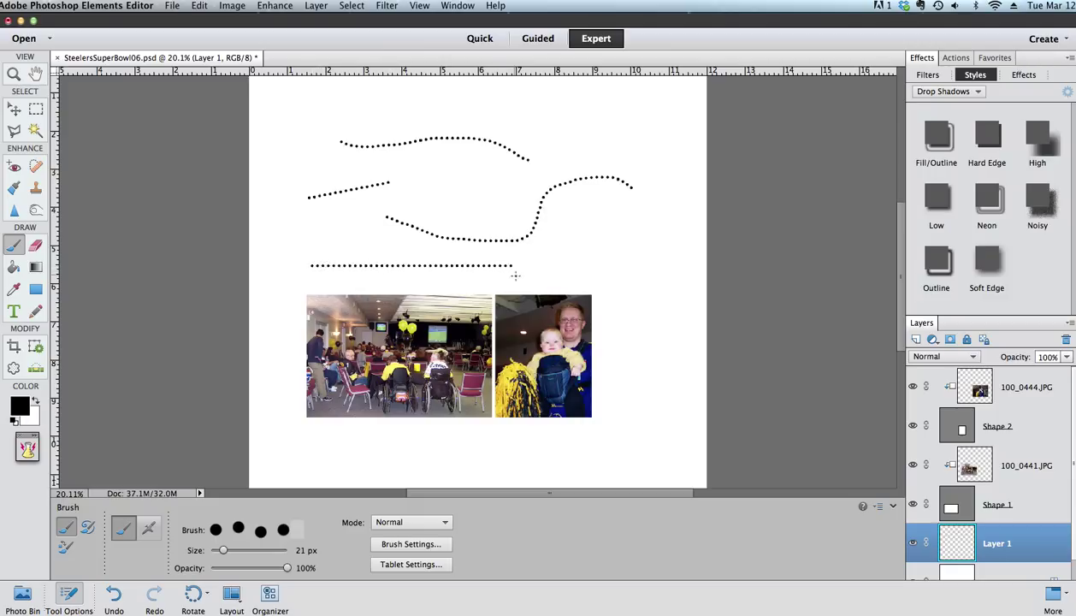
{"action": "left_click_drag", "start_coordinate": [516, 265], "coordinate": [636, 265]}
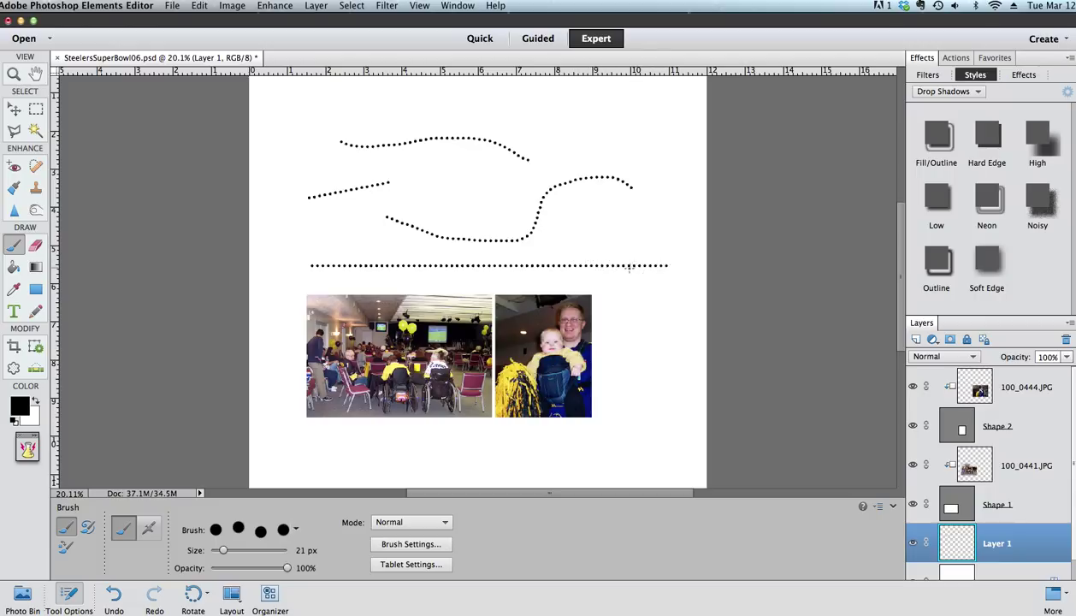
{"action": "mouse_move", "coordinate": [705, 270]}
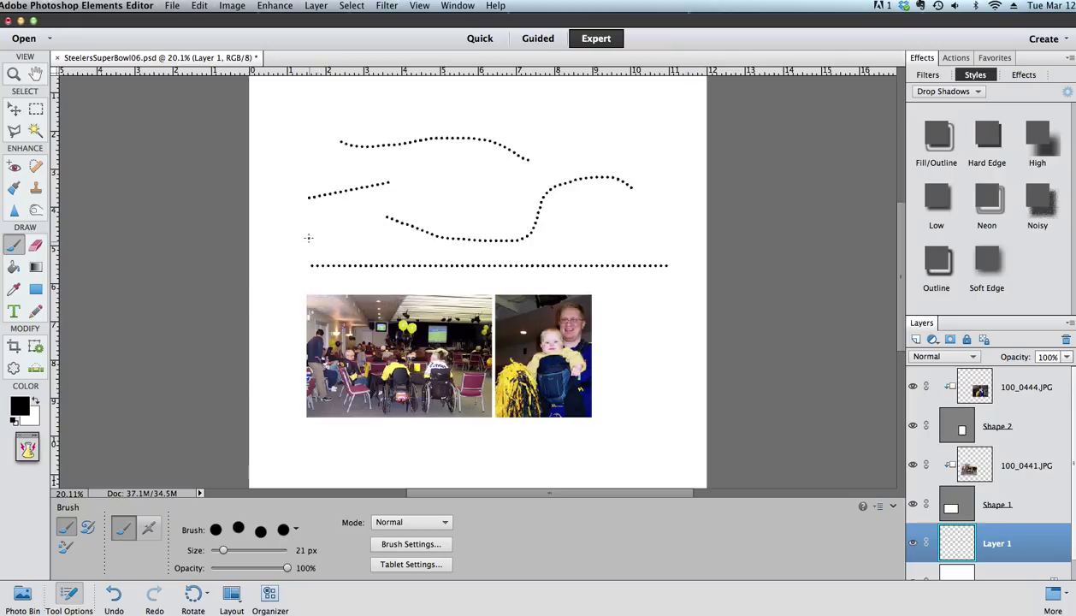
{"action": "mouse_move", "coordinate": [282, 160]}
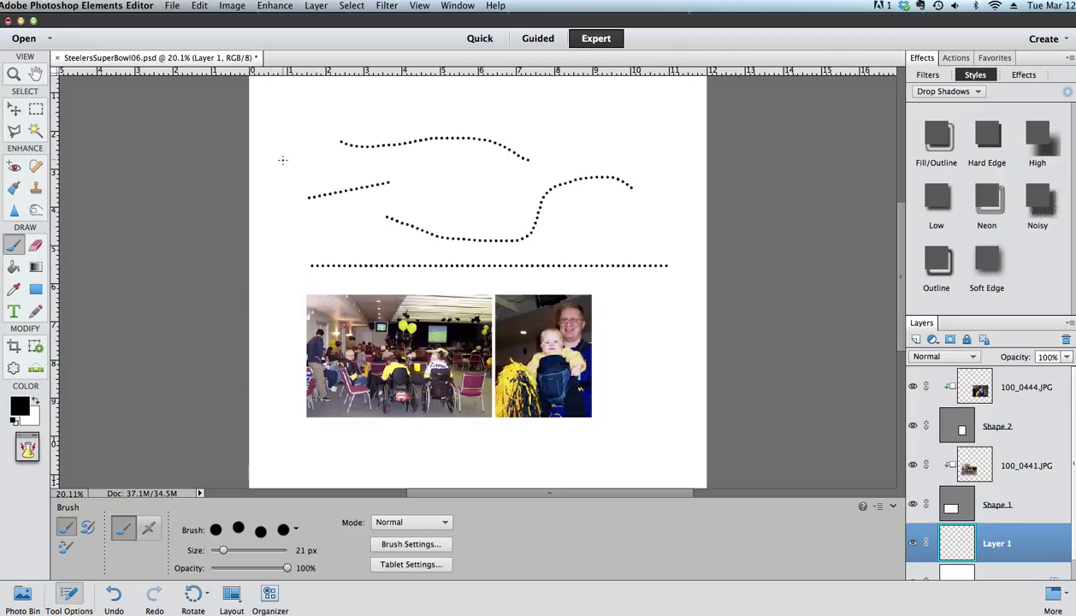
{"action": "left_click_drag", "start_coordinate": [280, 142], "coordinate": [672, 266]}
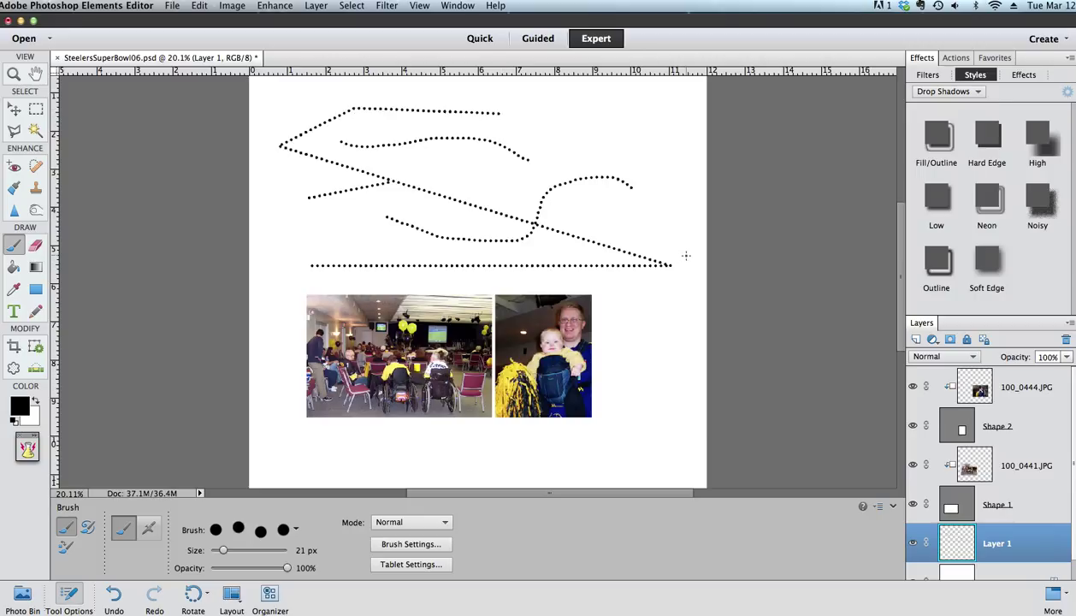
{"action": "left_click", "coordinate": [917, 339]}
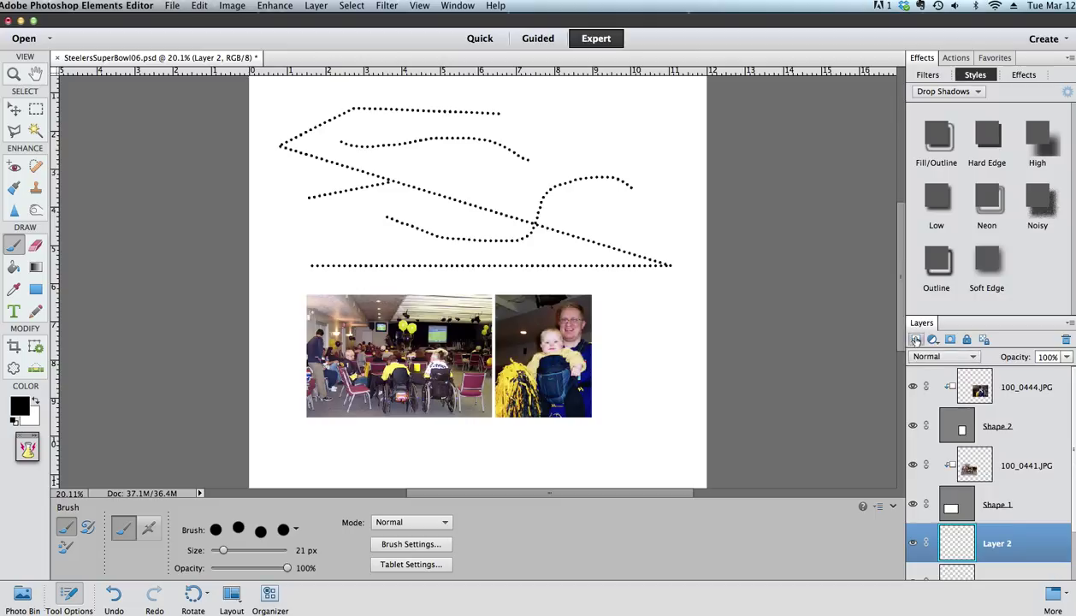
{"action": "mouse_move", "coordinate": [288, 466]}
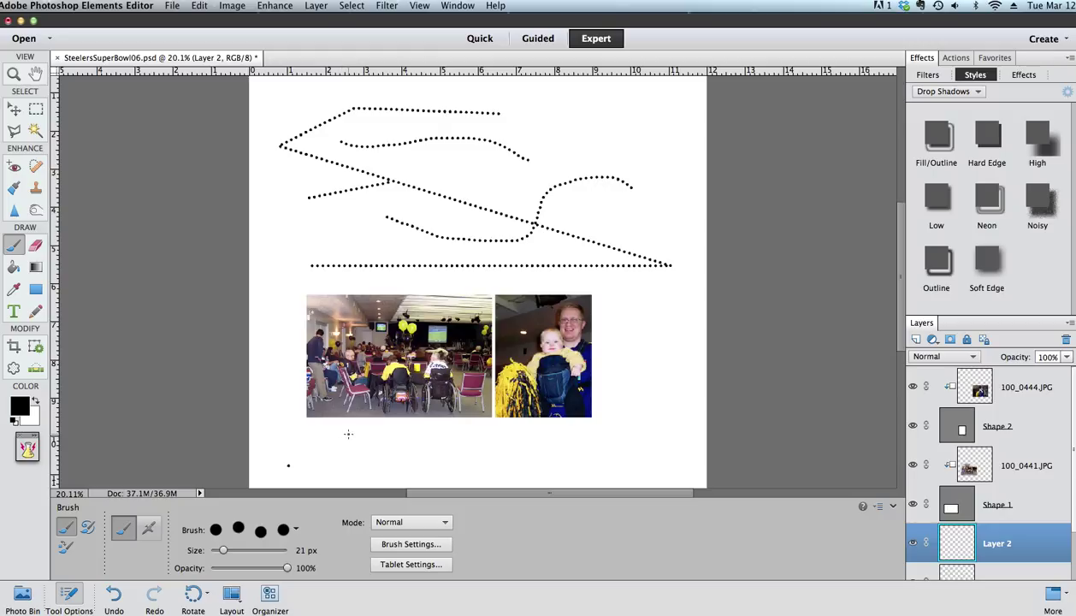
Paint a dotted zigzag below the photos on Layer 2, then request deleting that layer.
{"action": "left_click_drag", "start_coordinate": [288, 465], "coordinate": [348, 433]}
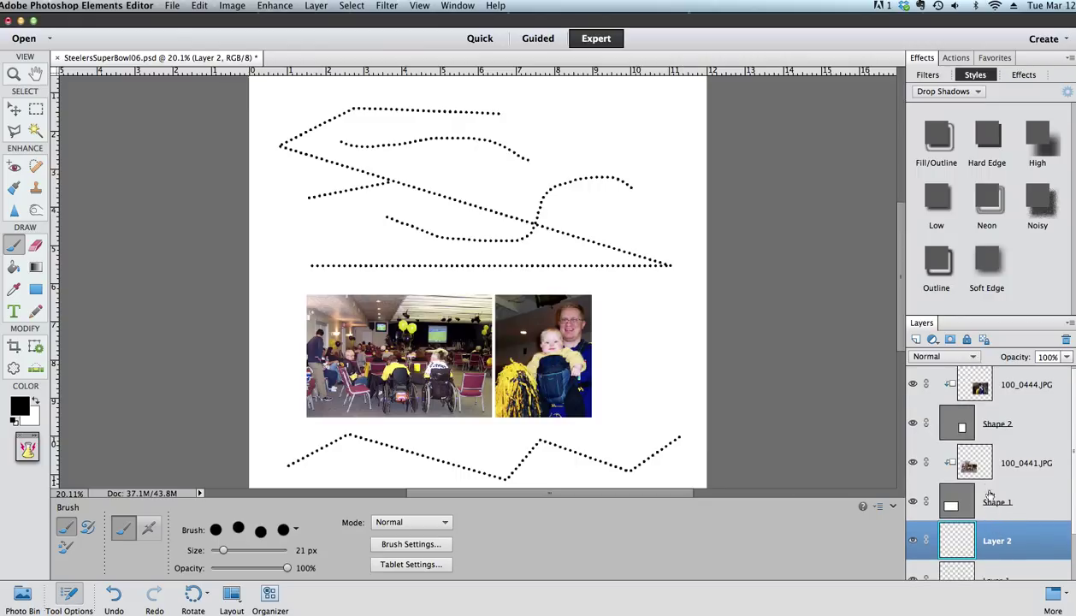
{"action": "left_click", "coordinate": [1065, 339]}
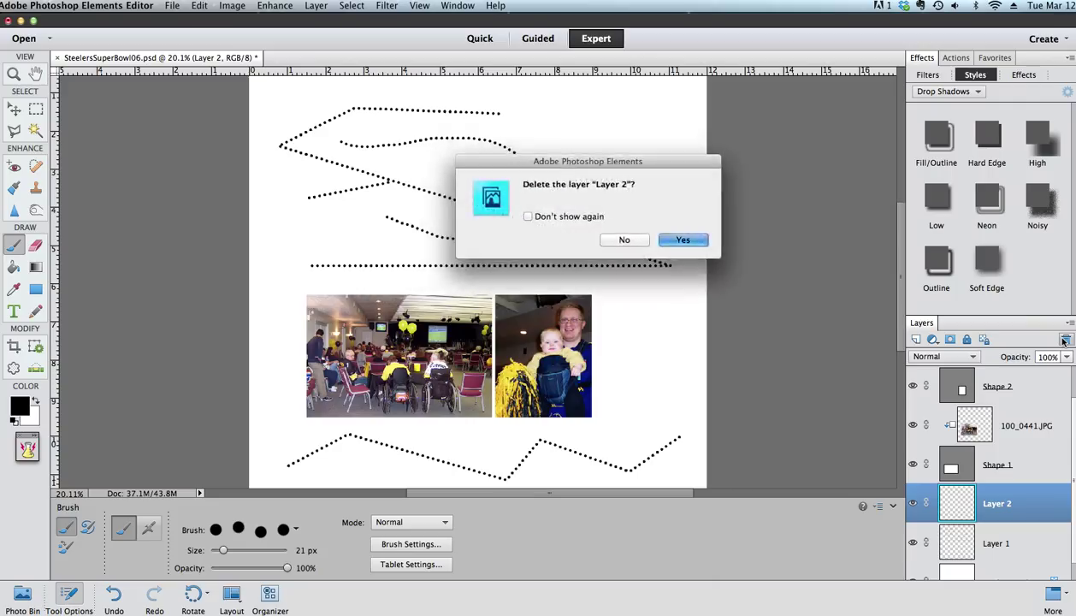
Confirm deleting the test stroke layer and select the layer below.
{"action": "left_click", "coordinate": [683, 240]}
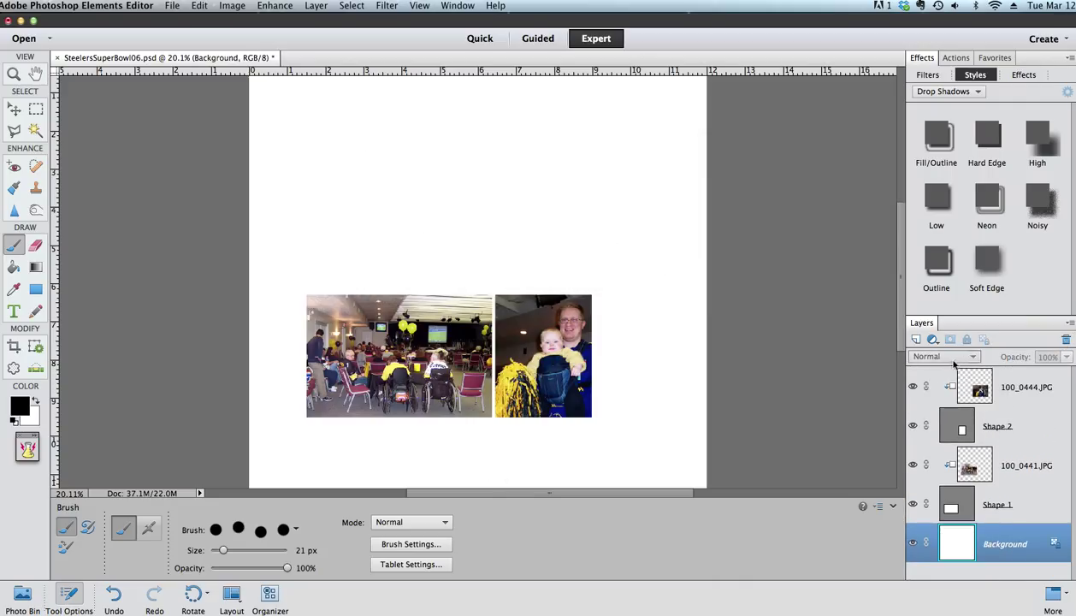
{"action": "mouse_move", "coordinate": [298, 293]}
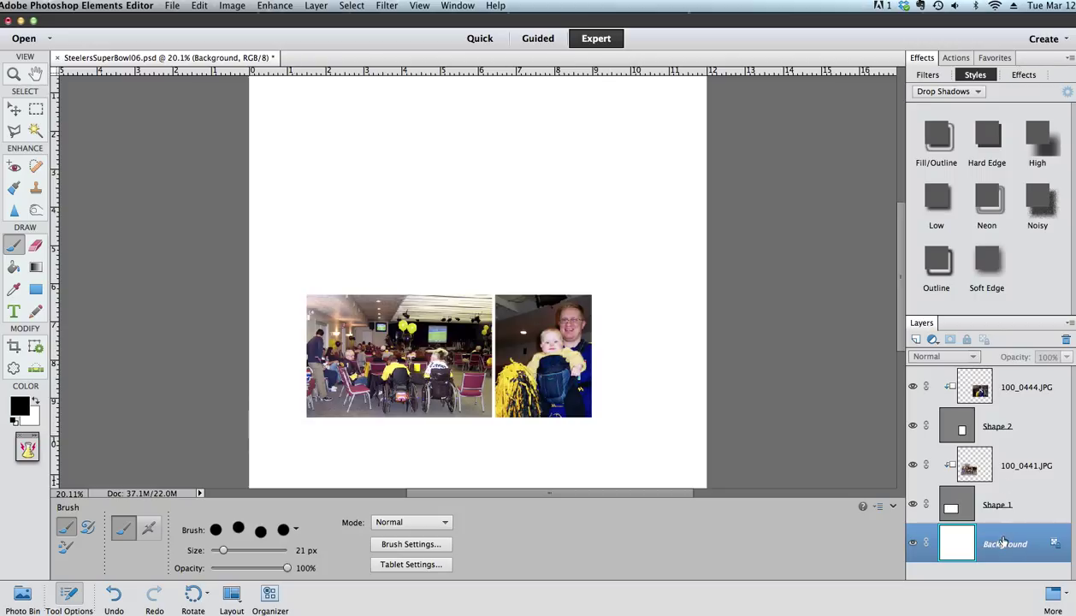
{"action": "left_click", "coordinate": [915, 338]}
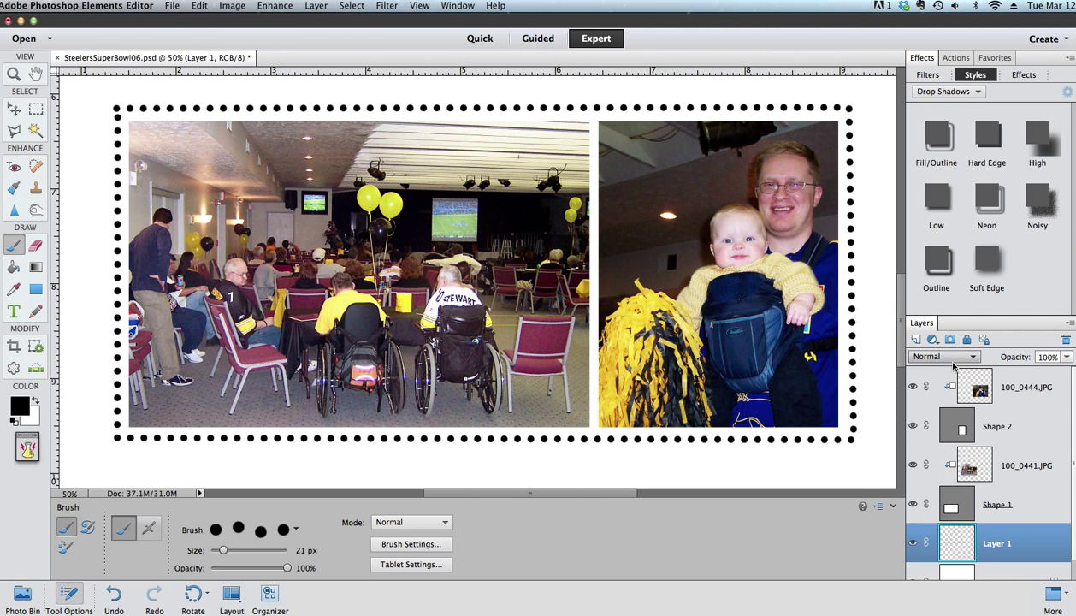
Delete the extra layer, leaving only the top dotted line above the photos.
{"action": "left_click", "coordinate": [1066, 339]}
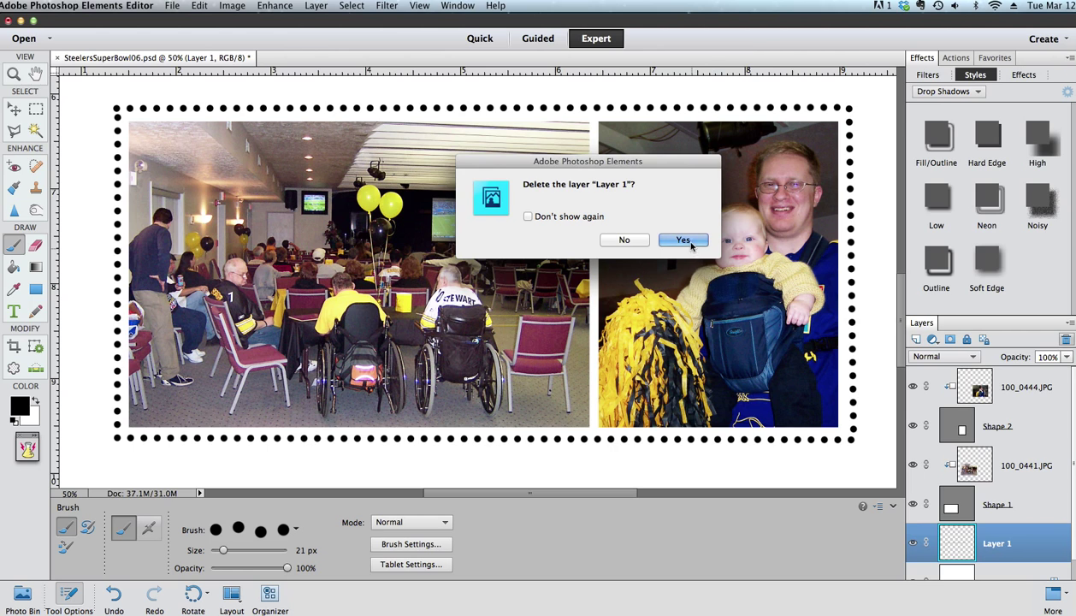
{"action": "left_click", "coordinate": [682, 240]}
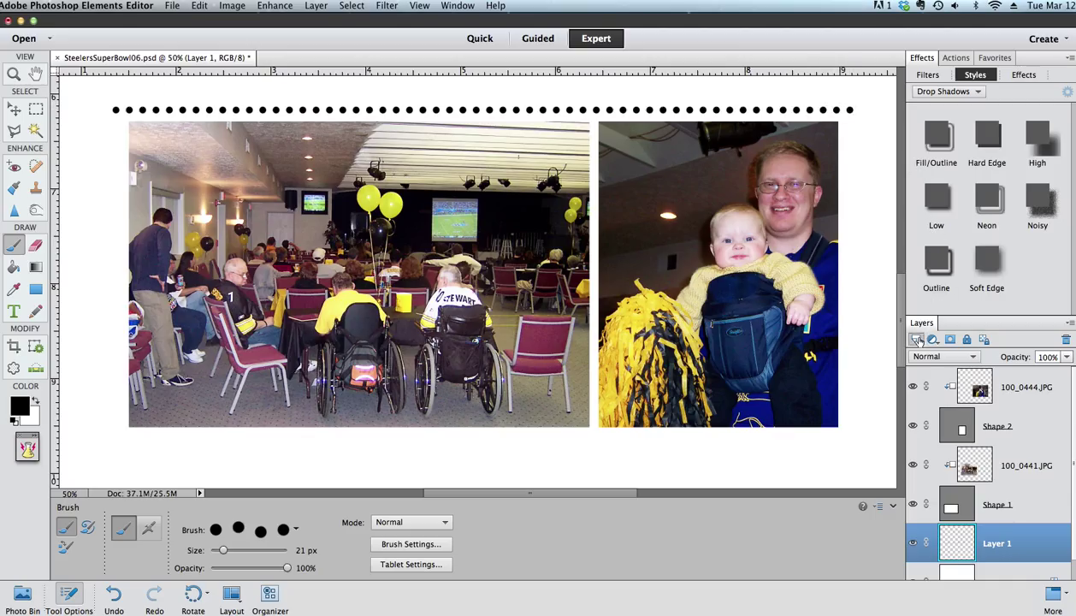
Add Layer 2 with a vertical dotted line down the right side, then switch to Move.
{"action": "left_click", "coordinate": [916, 338]}
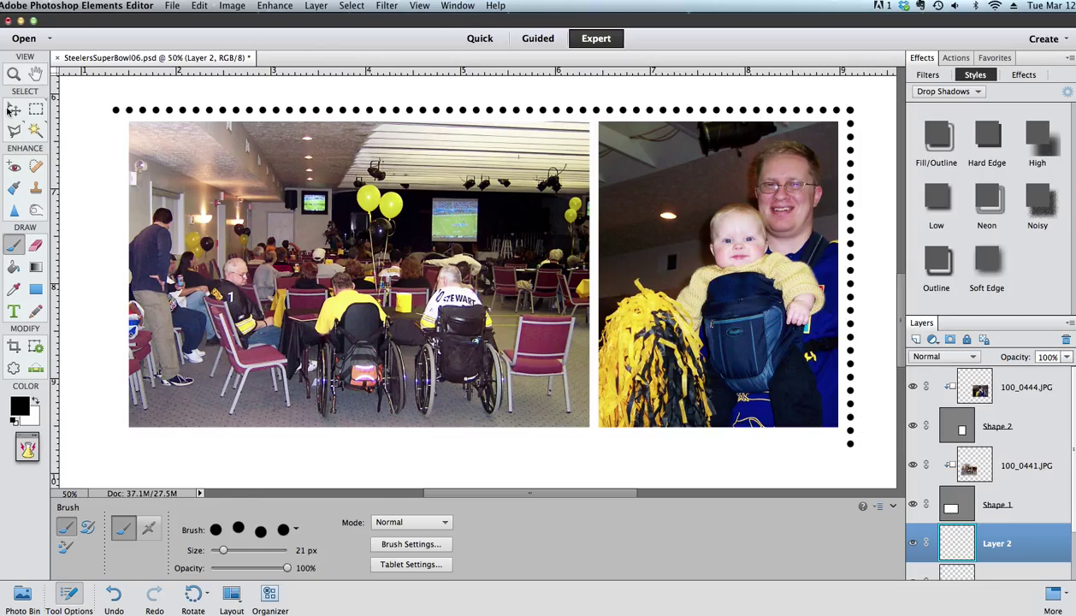
{"action": "left_click", "coordinate": [14, 109]}
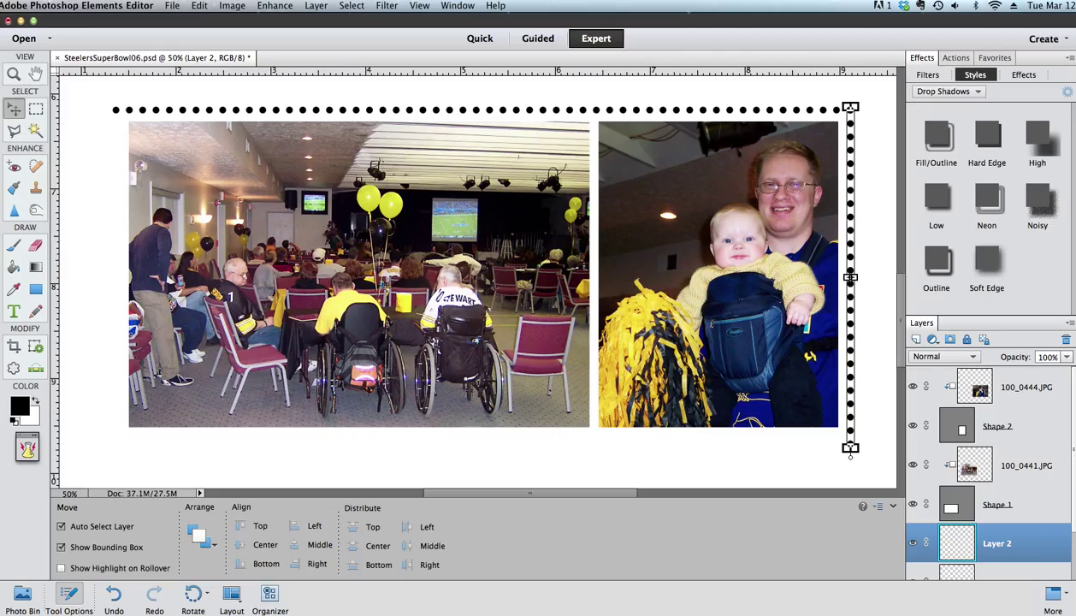
{"action": "mouse_move", "coordinate": [62, 546]}
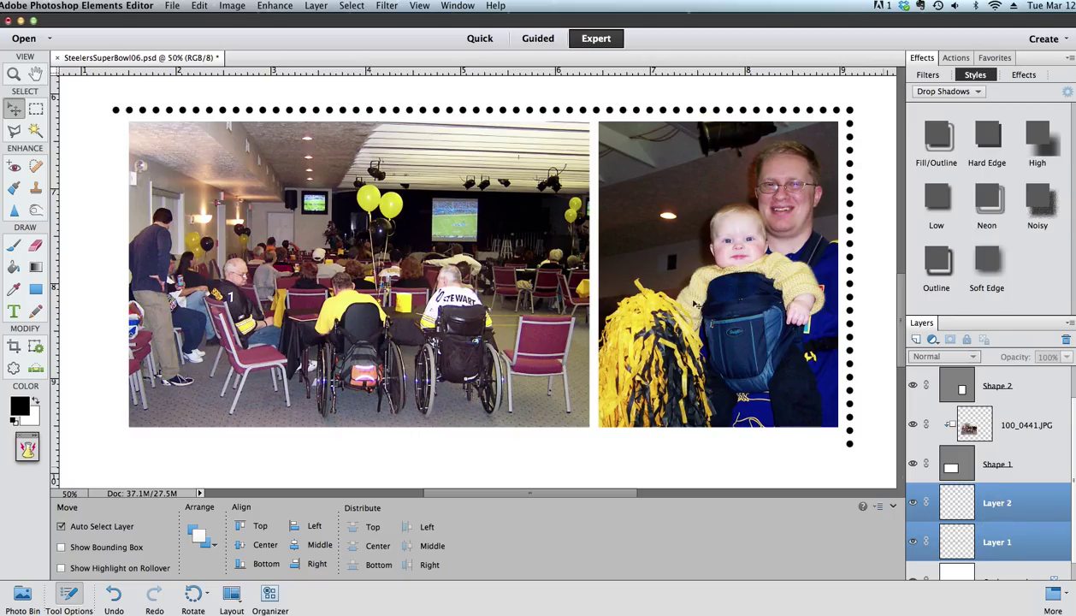
{"action": "mouse_move", "coordinate": [823, 426]}
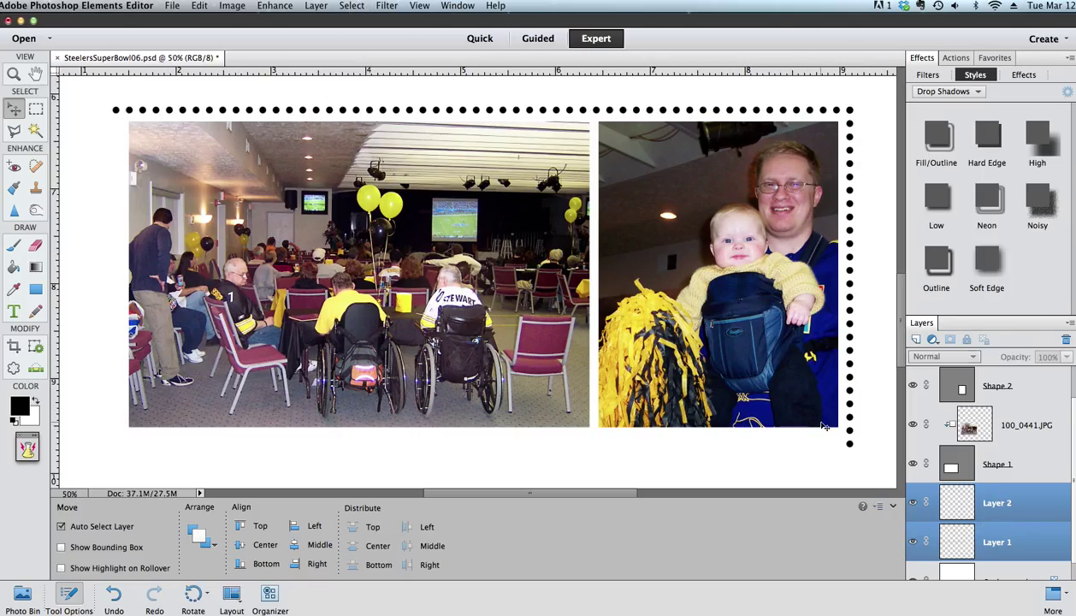
{"action": "mouse_move", "coordinate": [261, 15]}
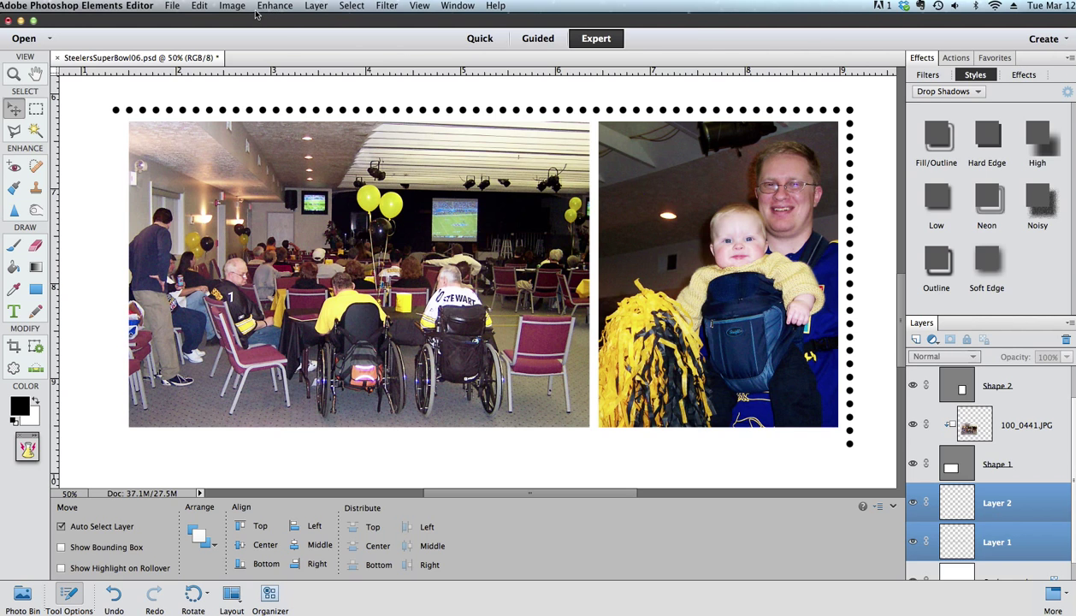
Duplicate the top and right dotted-line layers and rotate the copies 180° to form bottom and left.
{"action": "left_click", "coordinate": [316, 6]}
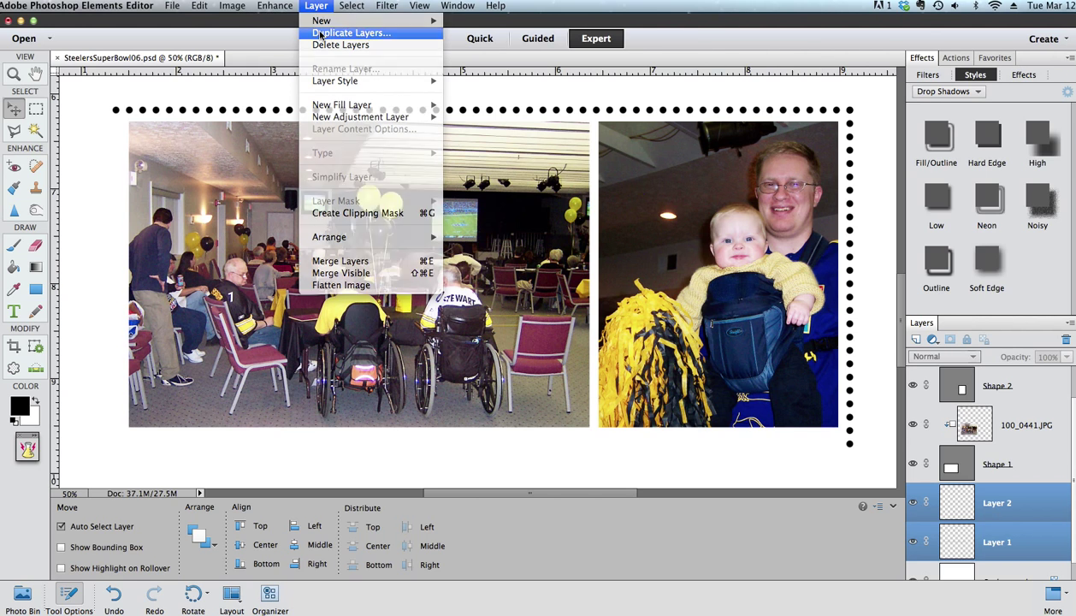
{"action": "left_click", "coordinate": [350, 33]}
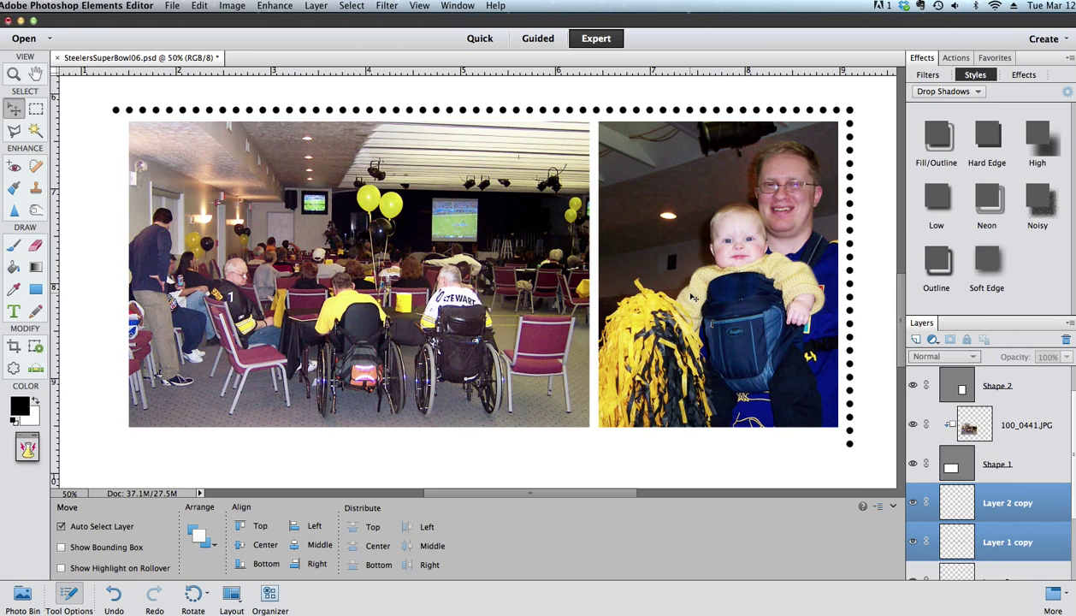
{"action": "scroll", "scroll_direction": "down", "scroll_amount": 3}
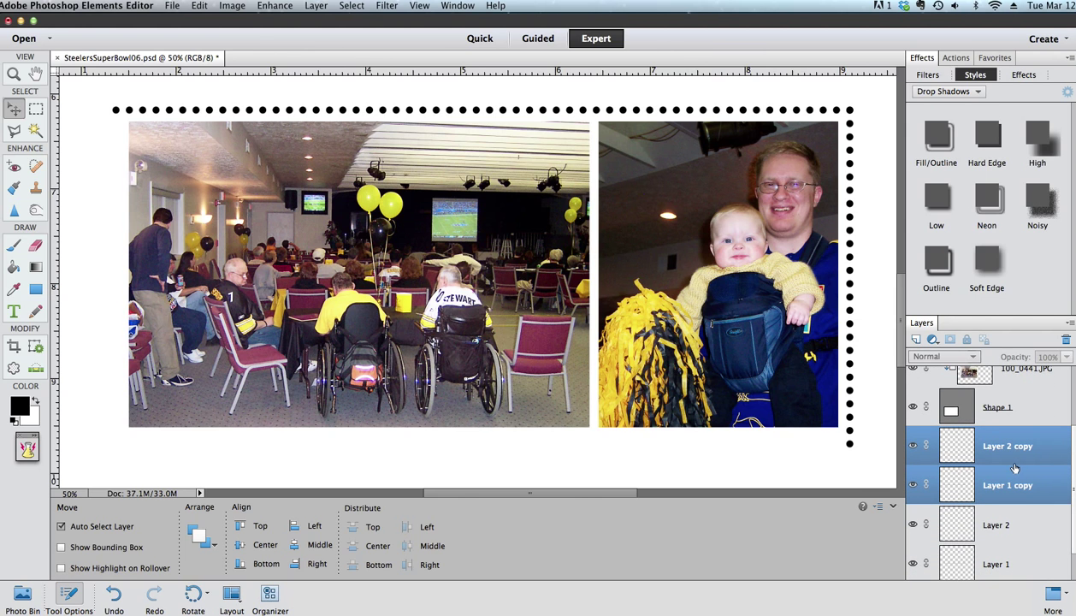
{"action": "left_click", "coordinate": [233, 6]}
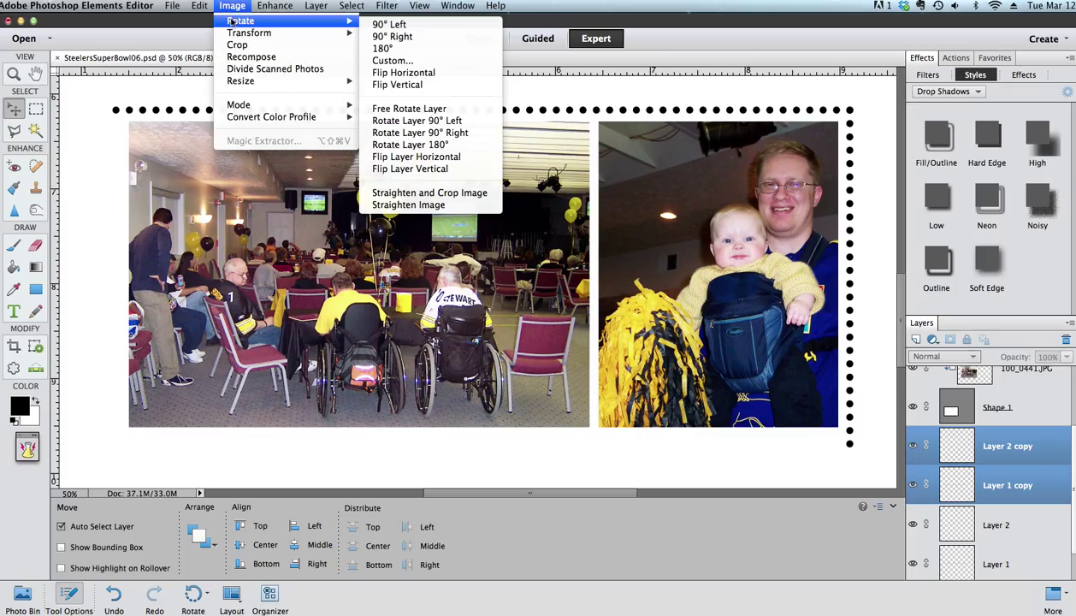
{"action": "mouse_move", "coordinate": [410, 145]}
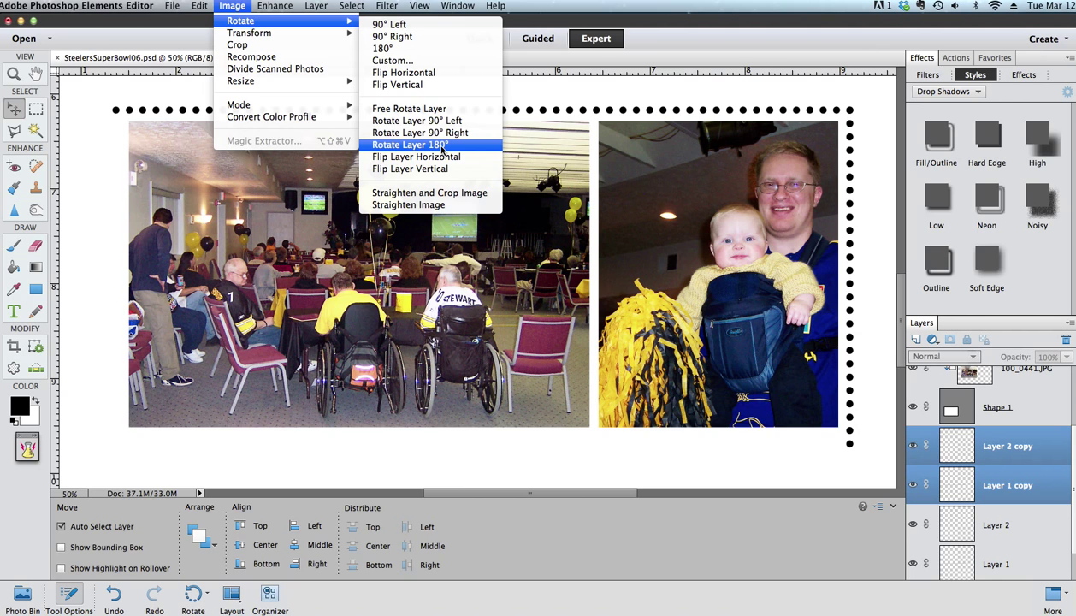
{"action": "left_click", "coordinate": [410, 144]}
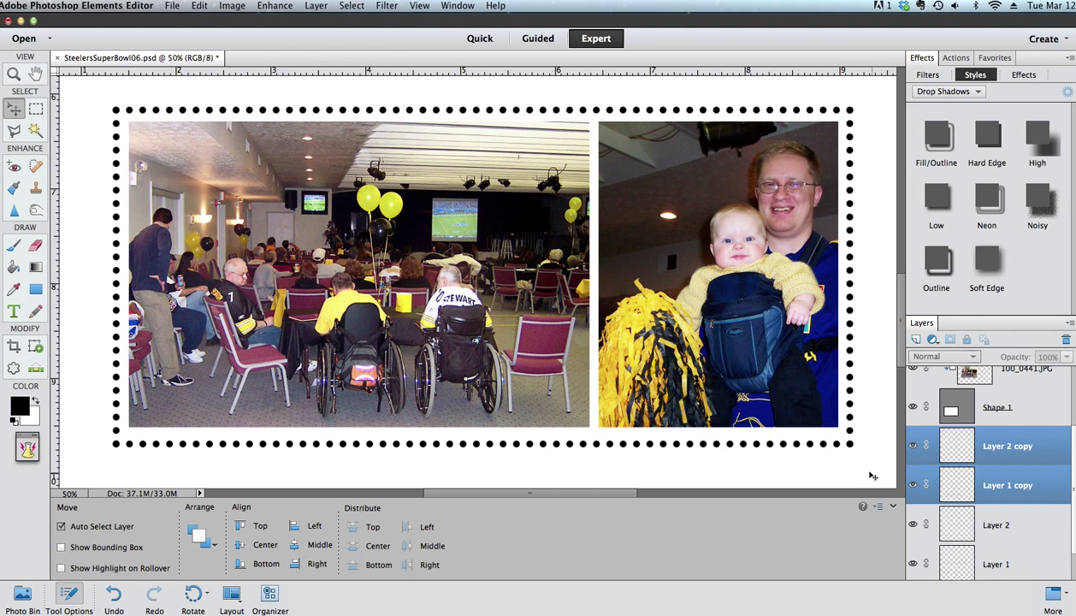
{"action": "mouse_move", "coordinate": [640, 483]}
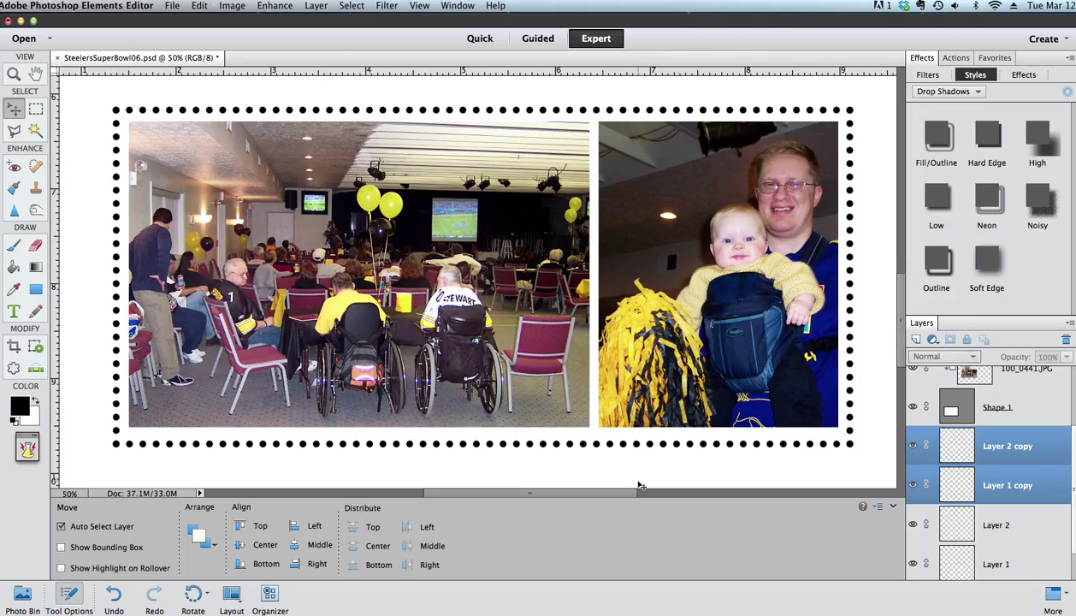
{"action": "scroll", "scroll_direction": "down", "scroll_amount": 3}
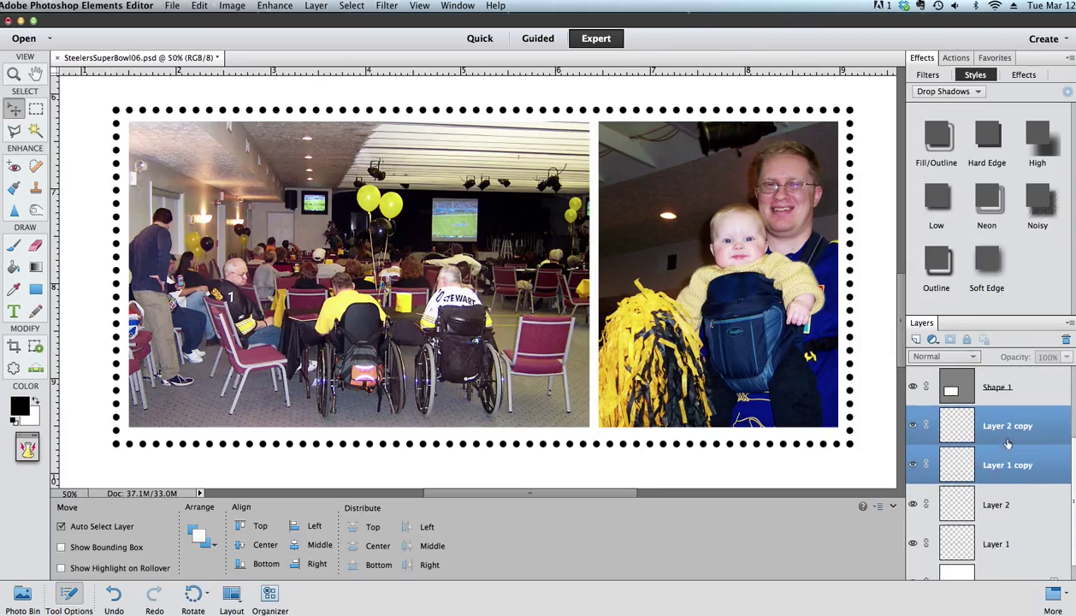
Select Layer 1, Layer 2 and both copies, link them, and confirm Unlink Layers appears.
{"action": "left_click", "coordinate": [1008, 425]}
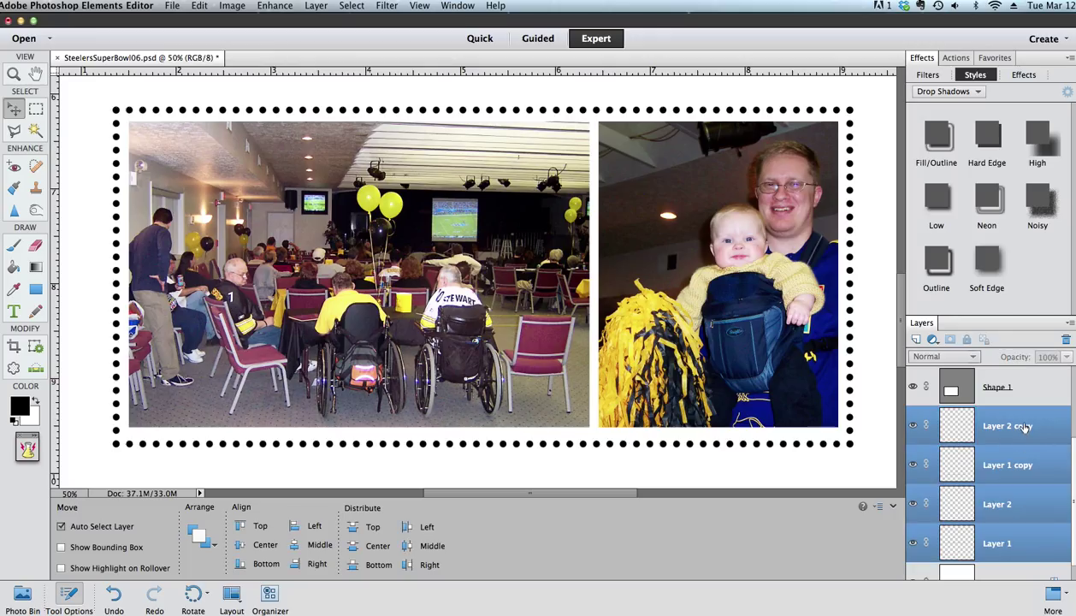
{"action": "mouse_move", "coordinate": [1030, 552]}
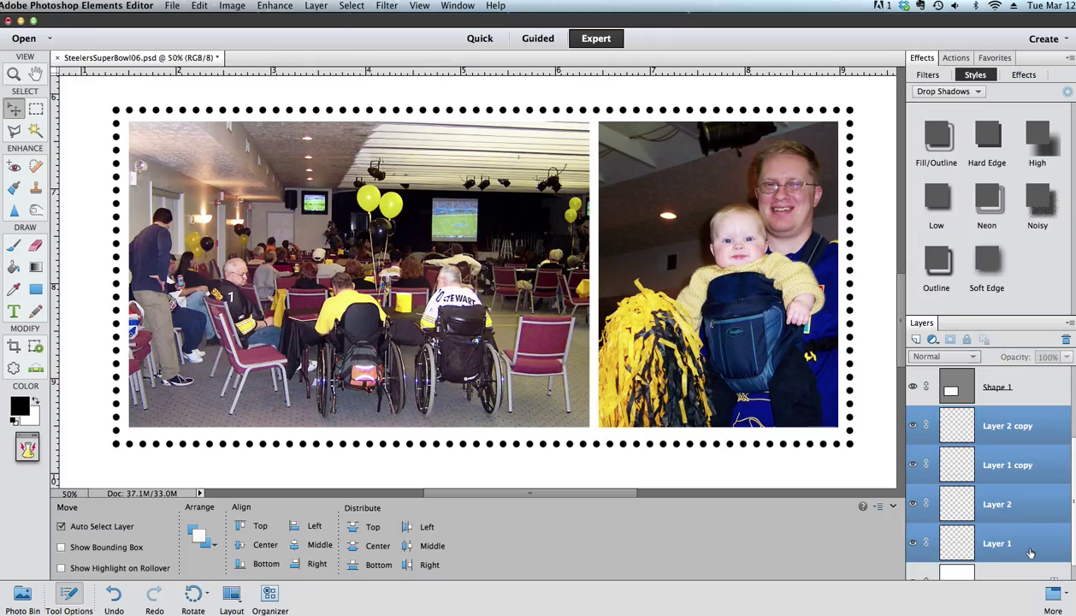
{"action": "mouse_move", "coordinate": [1027, 526]}
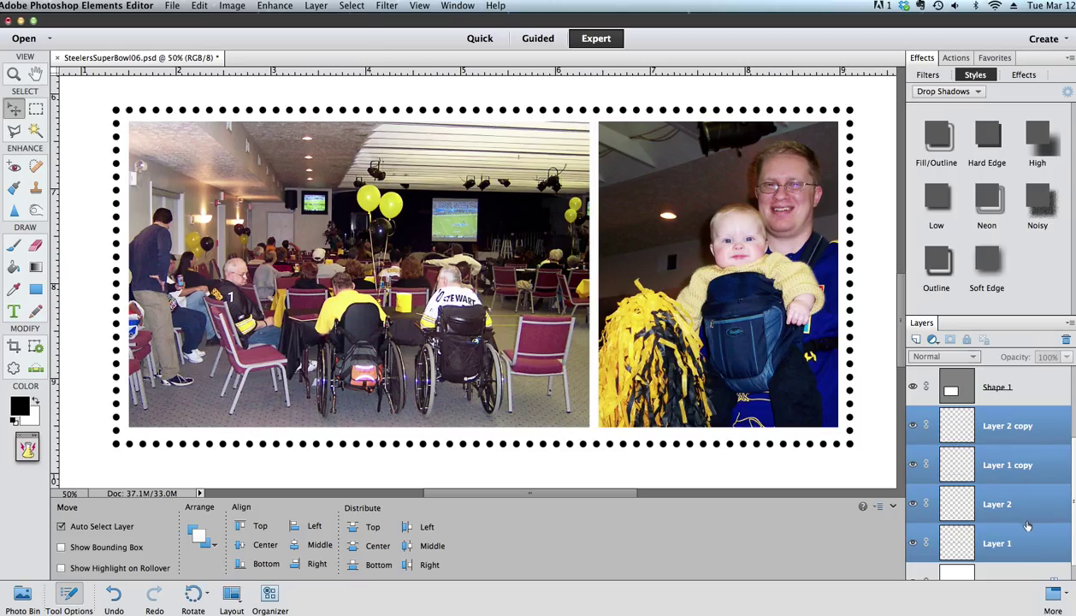
{"action": "mouse_move", "coordinate": [931, 450]}
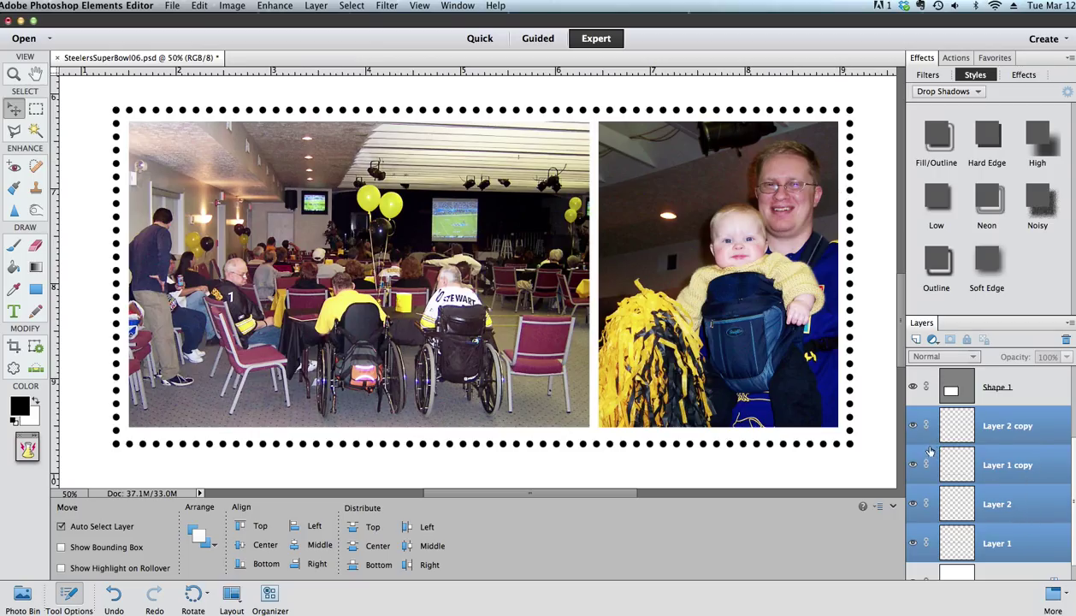
{"action": "mouse_move", "coordinate": [957, 465]}
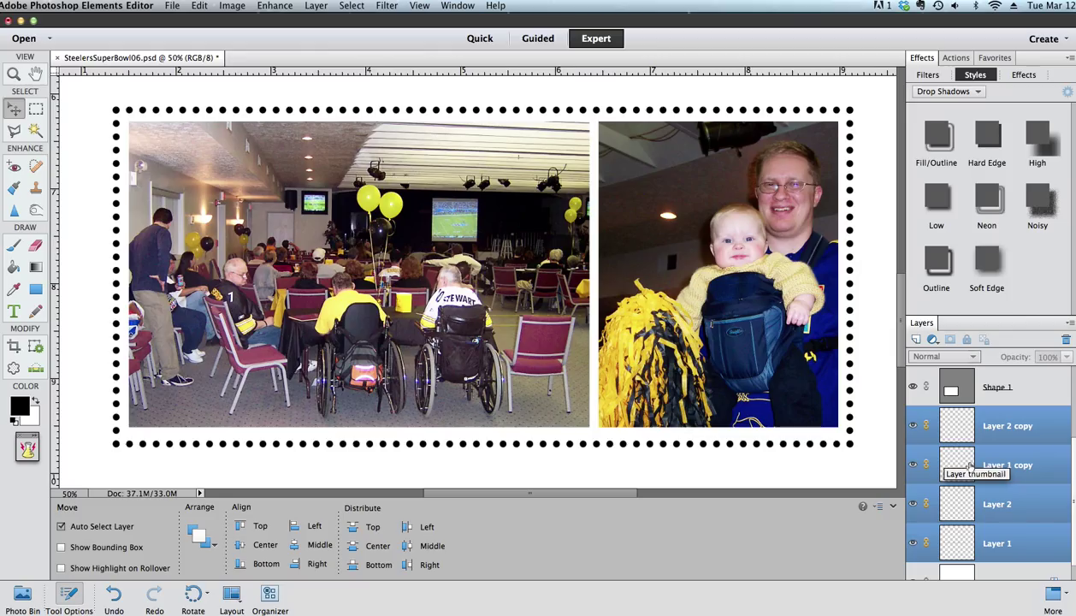
{"action": "right_click", "coordinate": [1007, 425]}
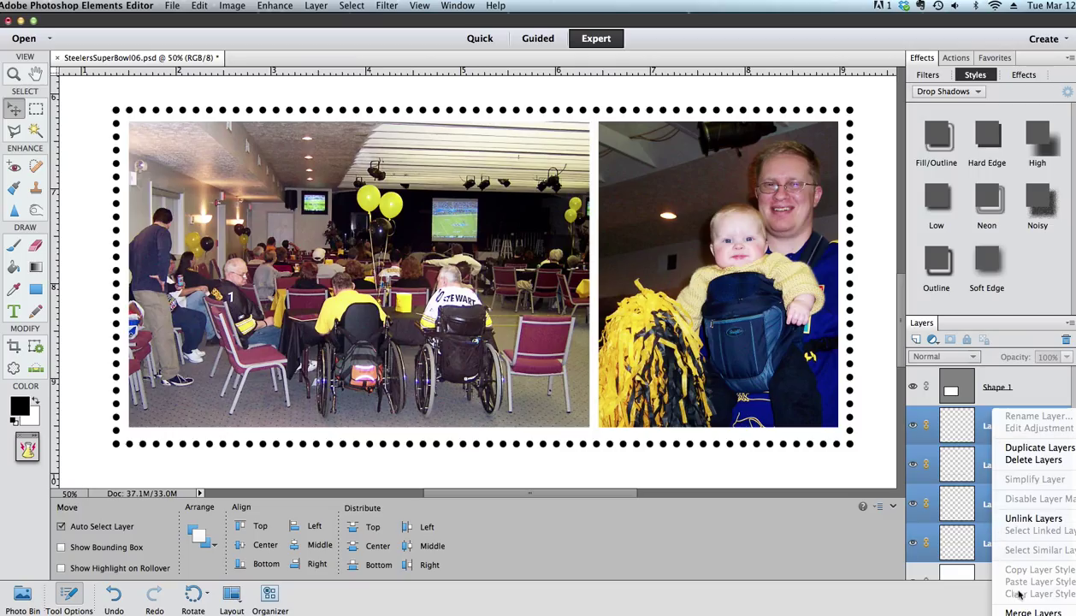
{"action": "mouse_move", "coordinate": [988, 449]}
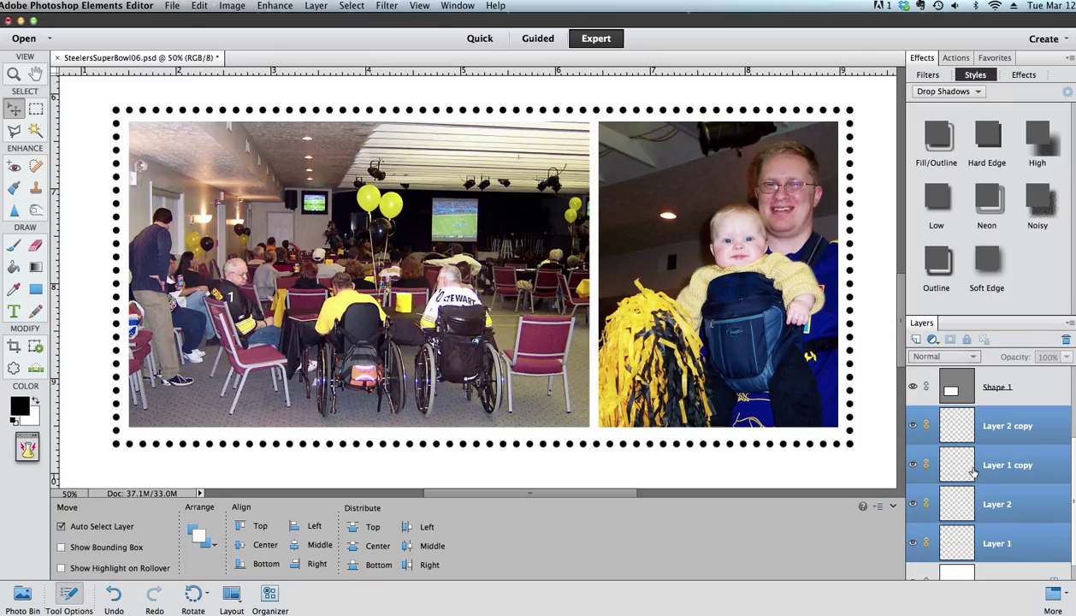
{"action": "left_click", "coordinate": [1008, 464]}
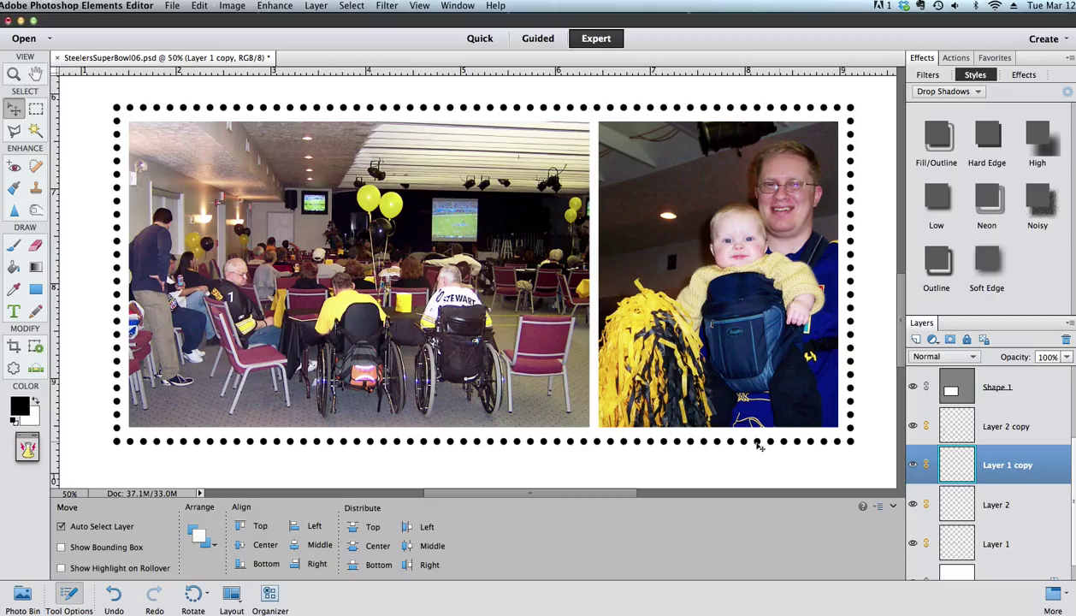
Select the Zoom tool from the toolbox.
{"action": "left_click", "coordinate": [14, 74]}
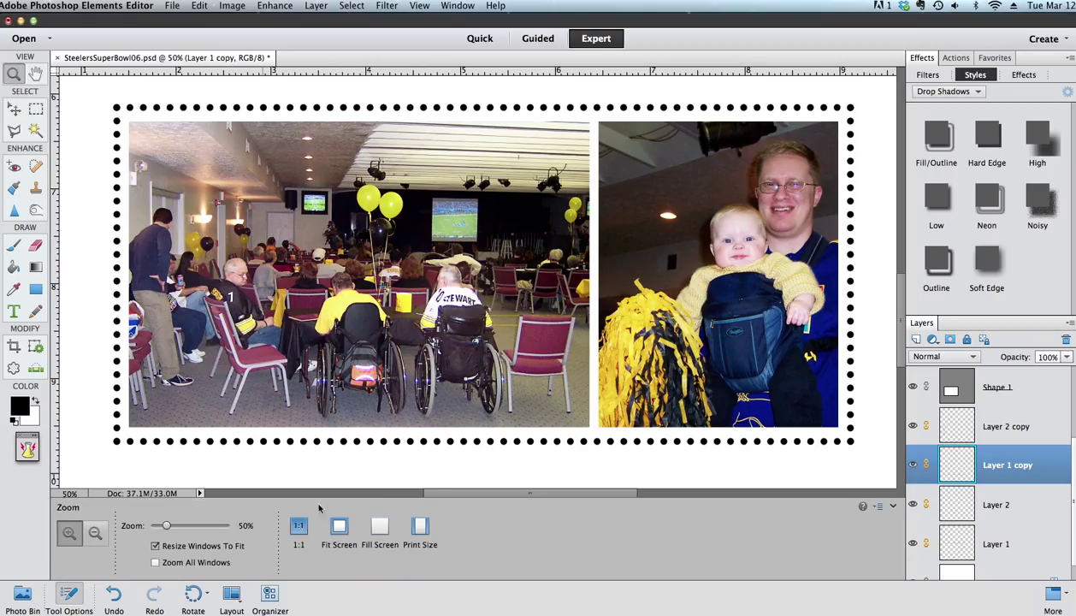